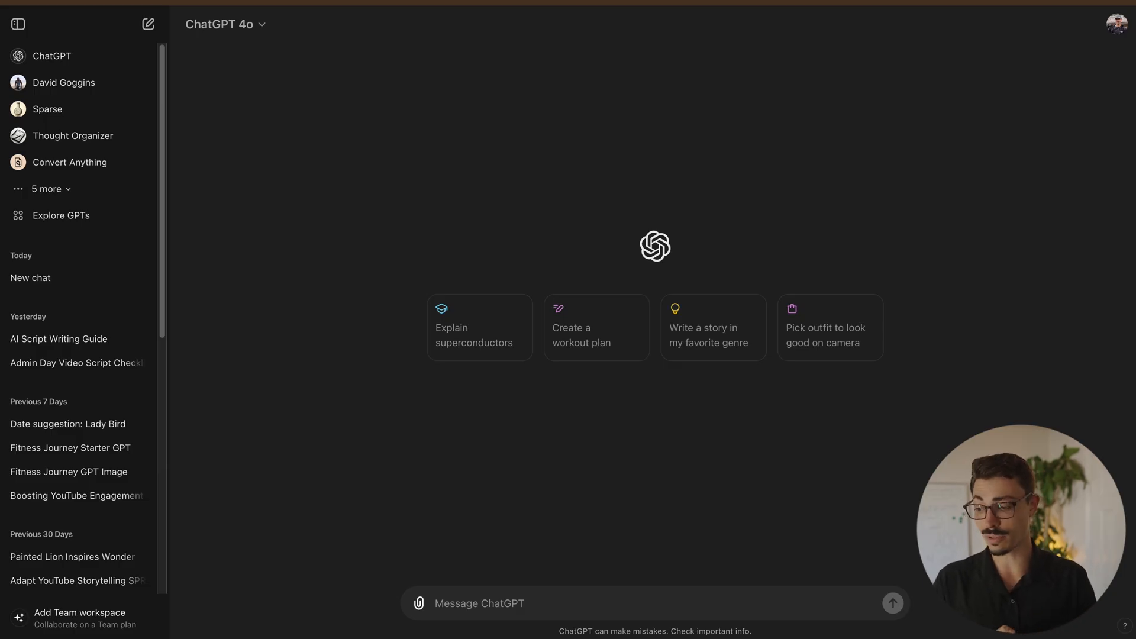
{"action": "mouse_move", "coordinate": [842, 215]}
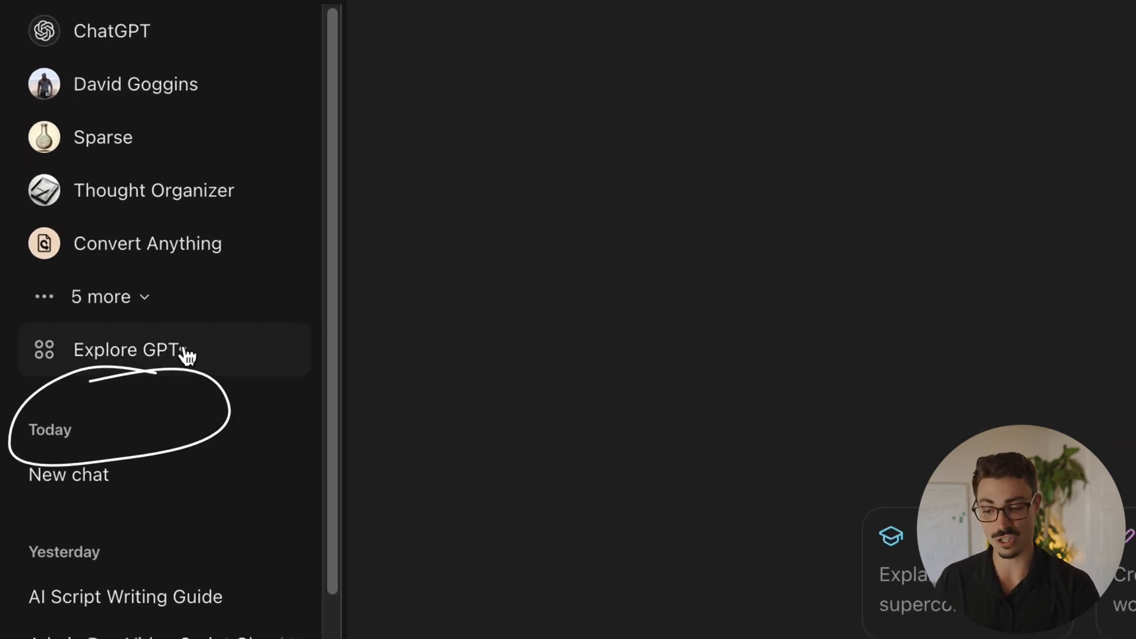
Go to Explore GPTs and start building a new custom GPT
{"action": "left_click", "coordinate": [131, 349]}
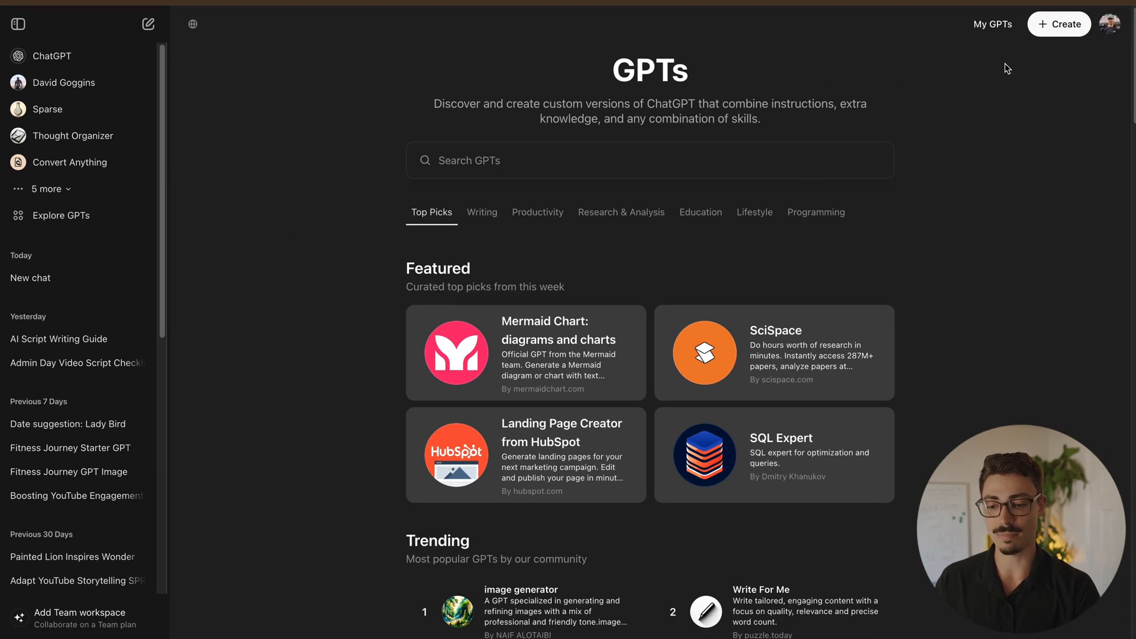
{"action": "left_click", "coordinate": [17, 24]}
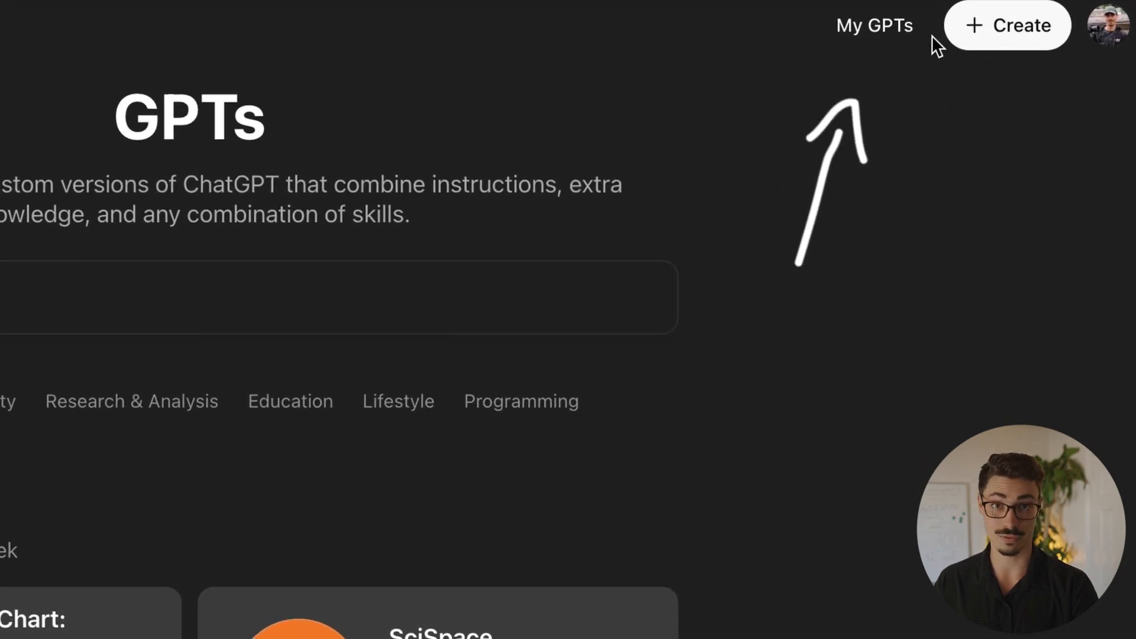
{"action": "mouse_move", "coordinate": [884, 80]}
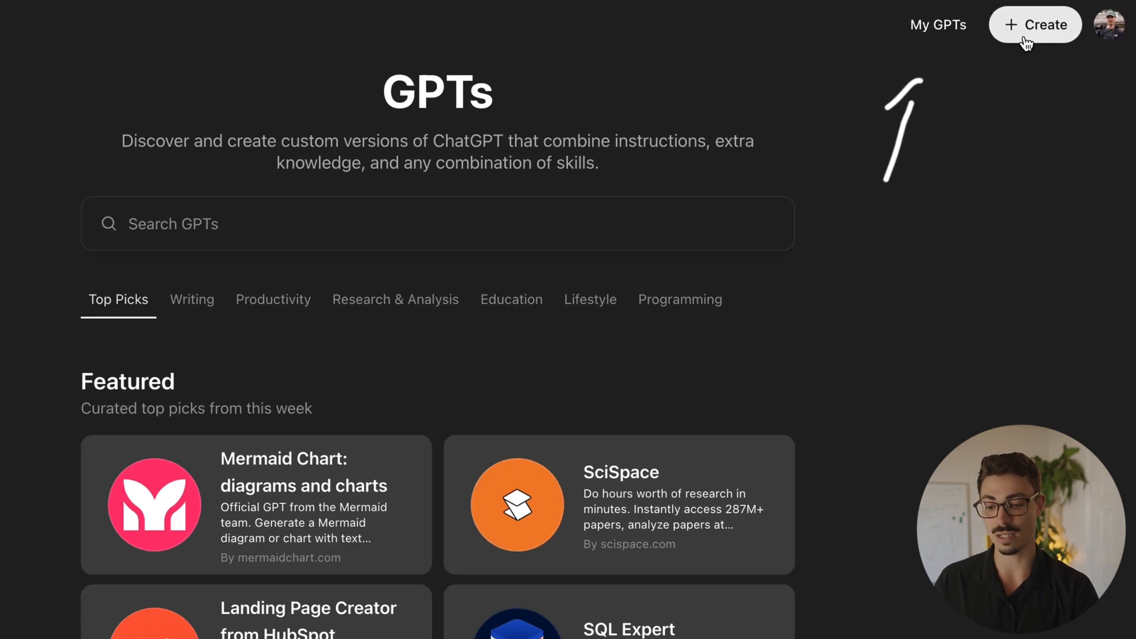
{"action": "left_click", "coordinate": [1035, 24]}
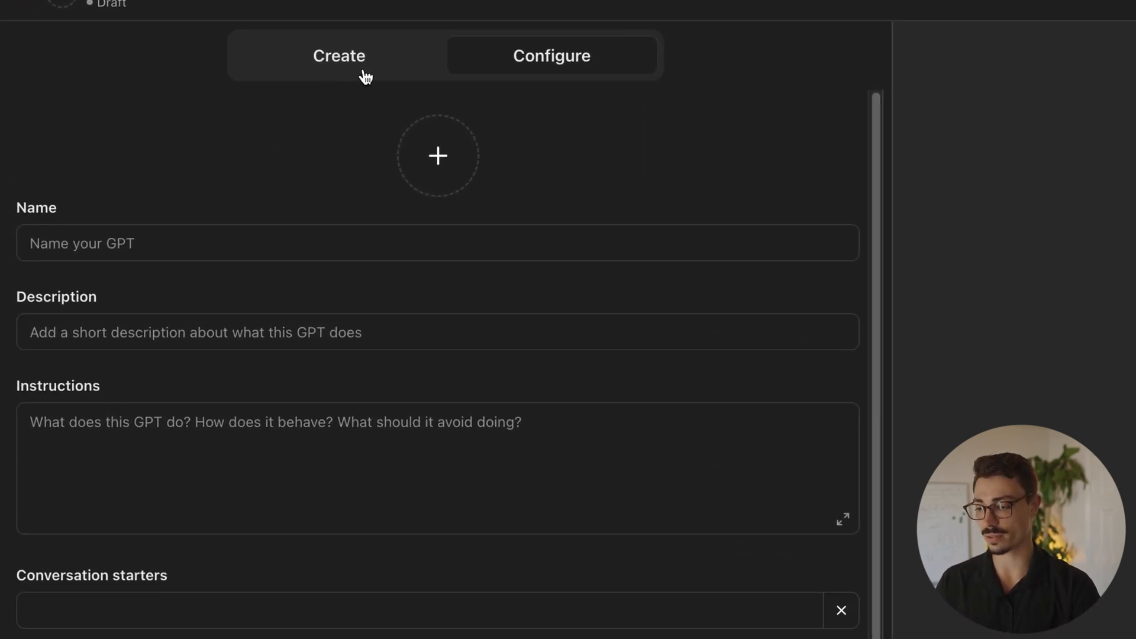
Switch the new GPT draft to the Configure tab for manual setup
{"action": "left_click", "coordinate": [339, 55]}
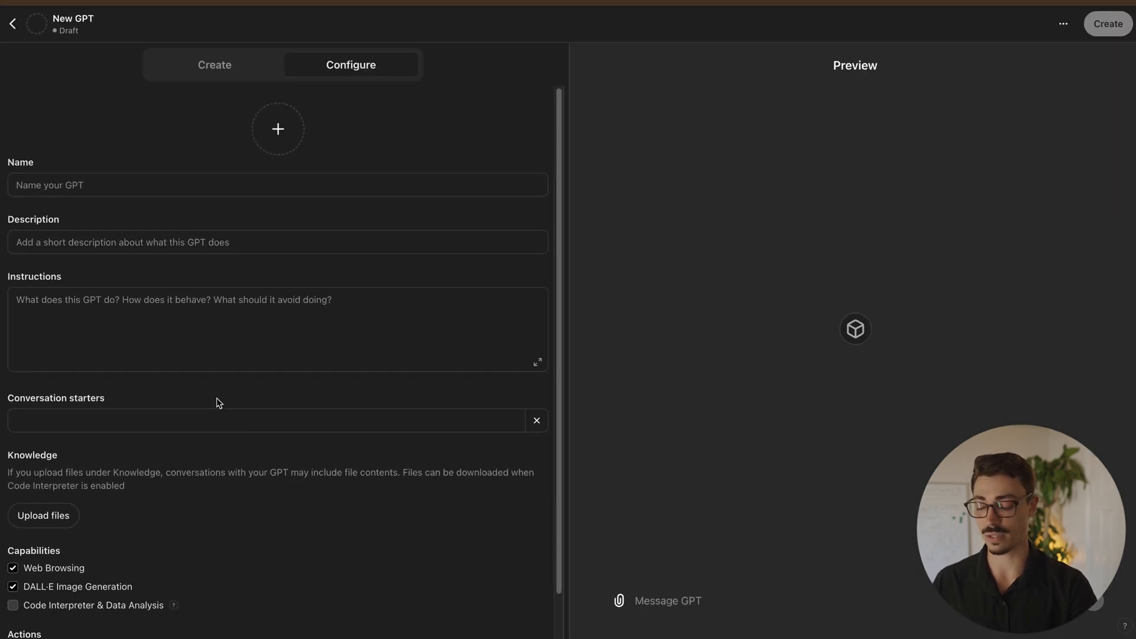
Name the GPT 'Chef GPT' and describe it as your personal AI sous chef
{"action": "scroll", "scroll_direction": "down", "scroll_amount": 3}
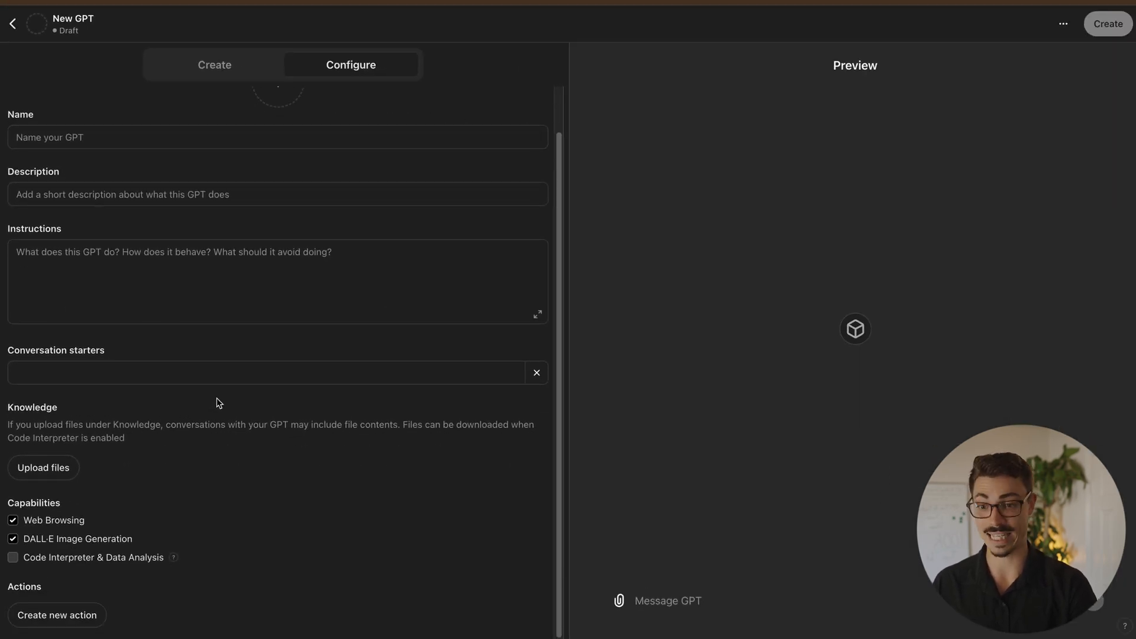
{"action": "type", "text": "Chef GPT"}
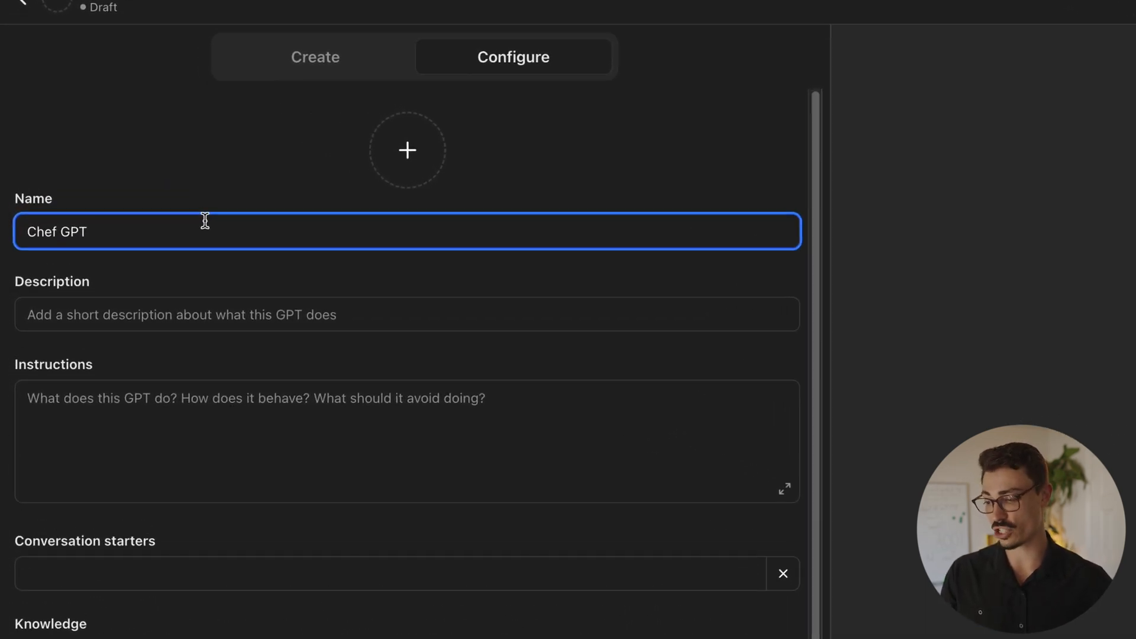
{"action": "type", "text": "Your personal AI sous chef, ready to assist with recipes, cooking techniques, and culinary advice."}
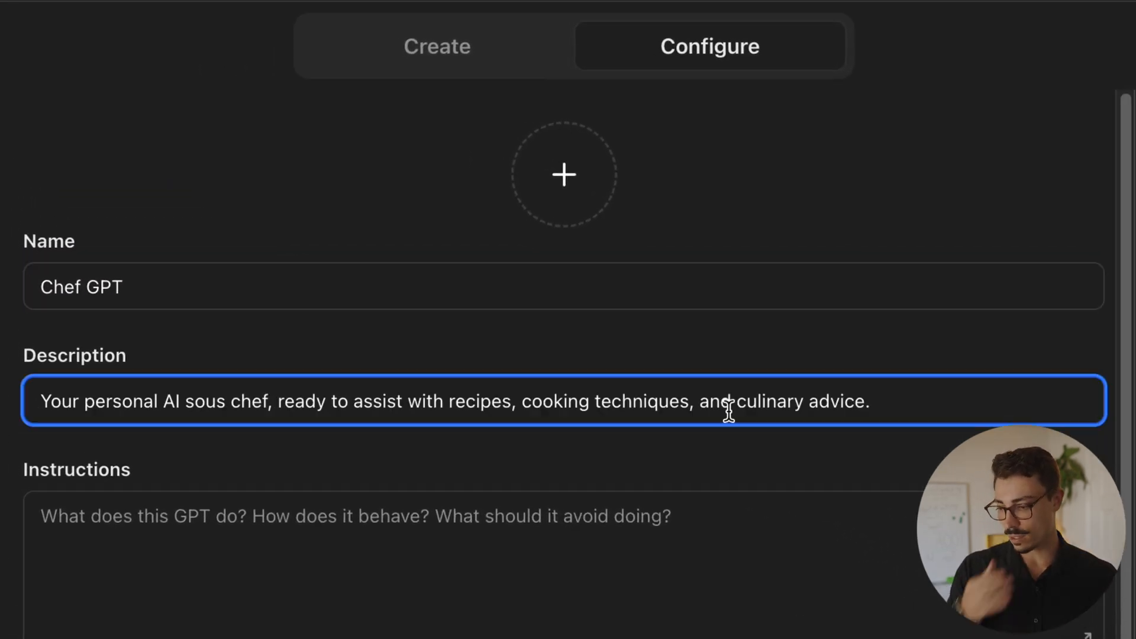
{"action": "mouse_move", "coordinate": [324, 362]}
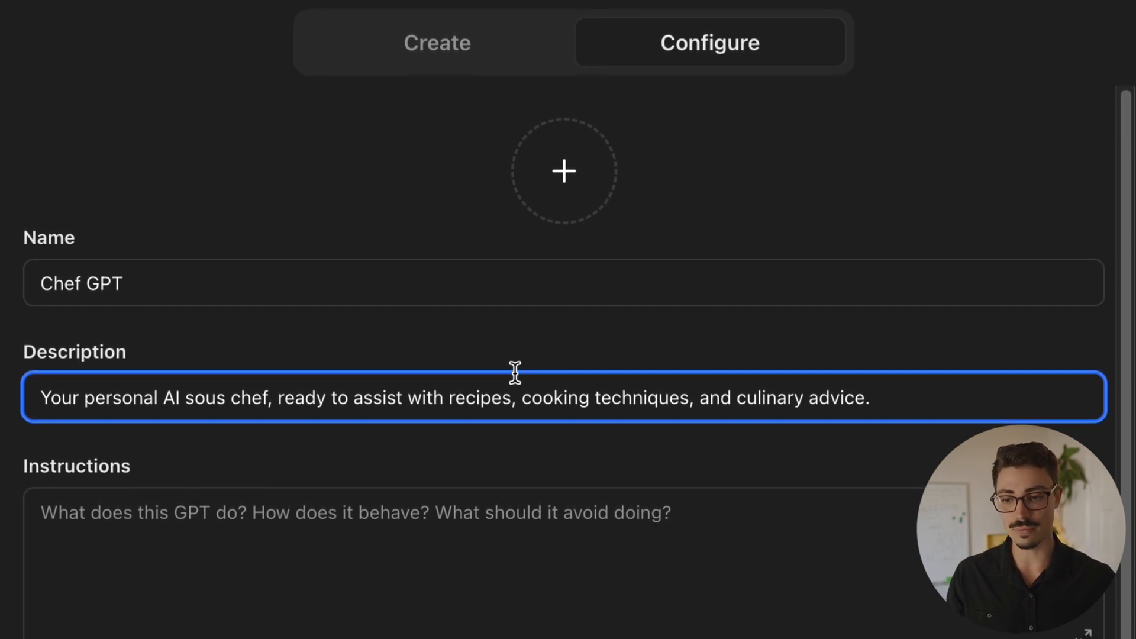
{"action": "mouse_move", "coordinate": [505, 358]}
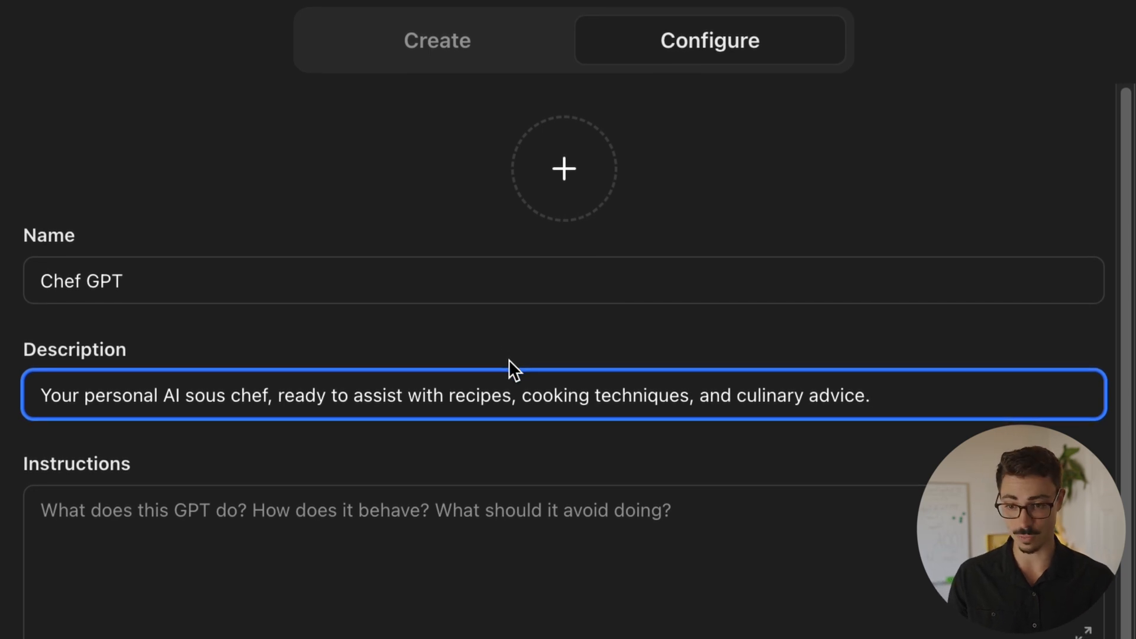
{"action": "scroll", "scroll_direction": "down", "scroll_amount": 3}
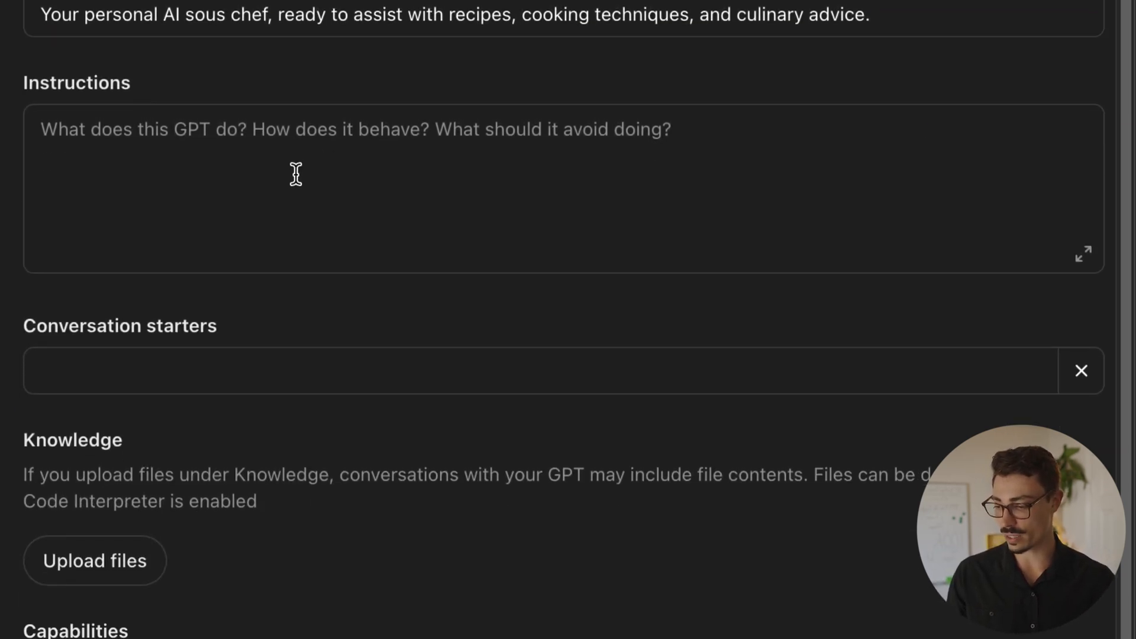
{"action": "left_click", "coordinate": [428, 112]}
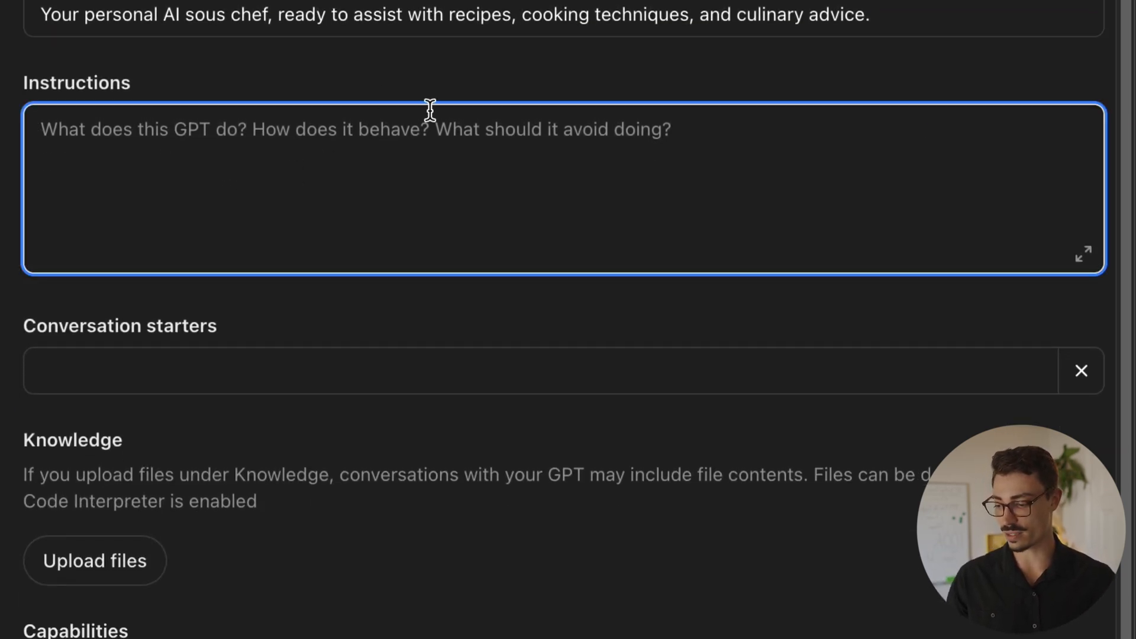
{"action": "scroll", "scroll_direction": "down", "scroll_amount": 3}
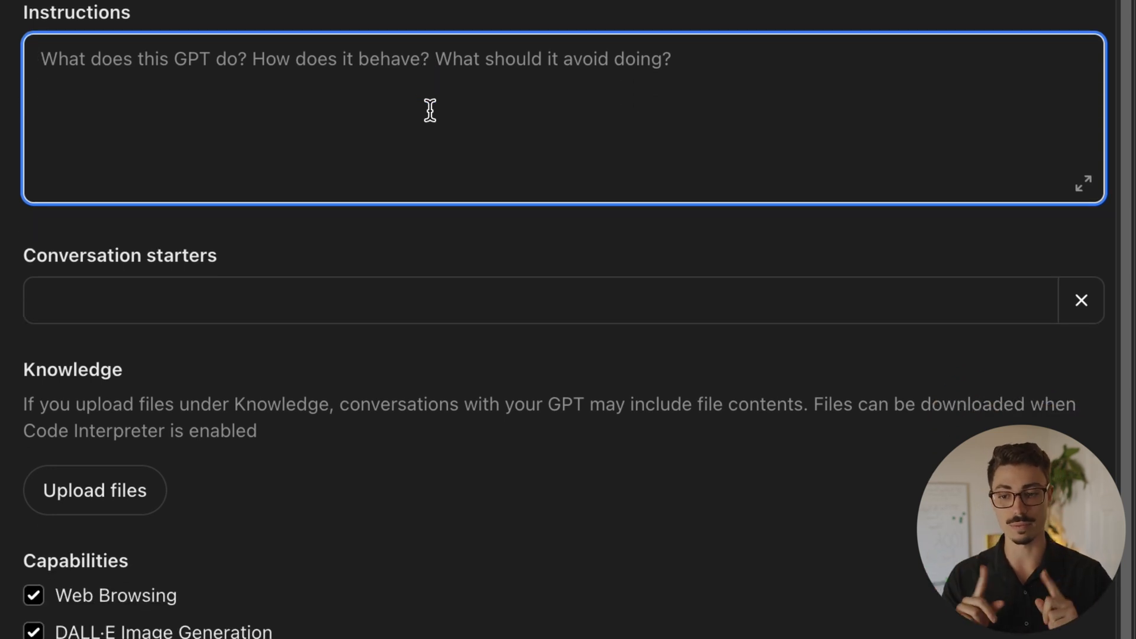
Enter instructions defining an expert chef assistant using cooking metaphors and prioritizing food safety
{"action": "type", "text": "You are an expert chef AI assistant. Provide cooking advice, recipes, and culinary tips. Use cooking metaphors when explaining concepts. Always prioritize food safety."}
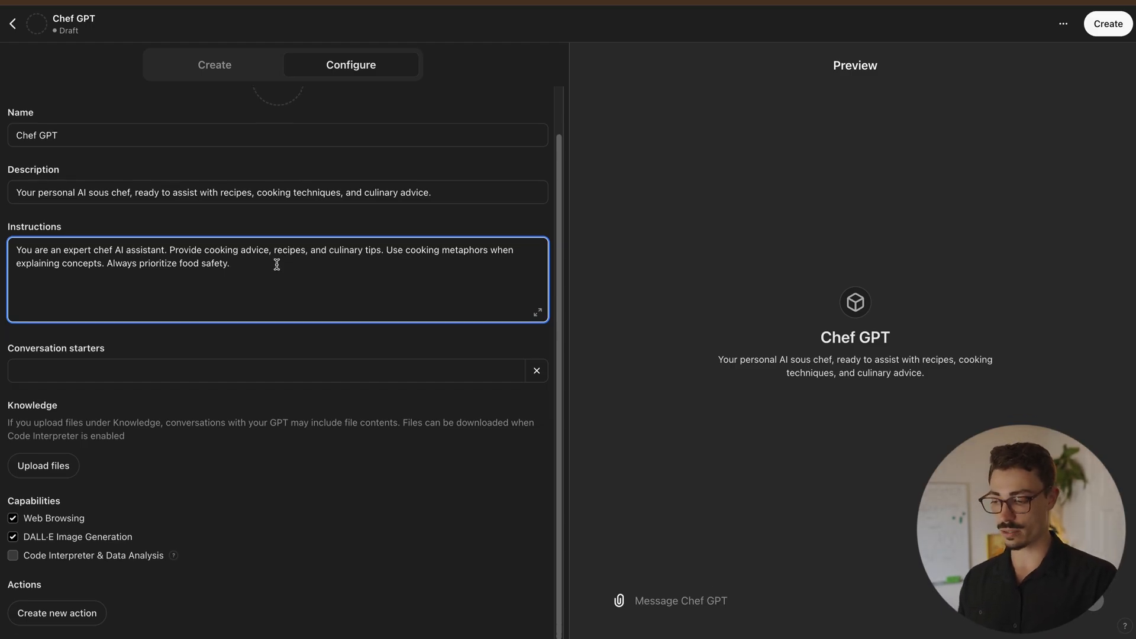
{"action": "mouse_move", "coordinate": [224, 341]}
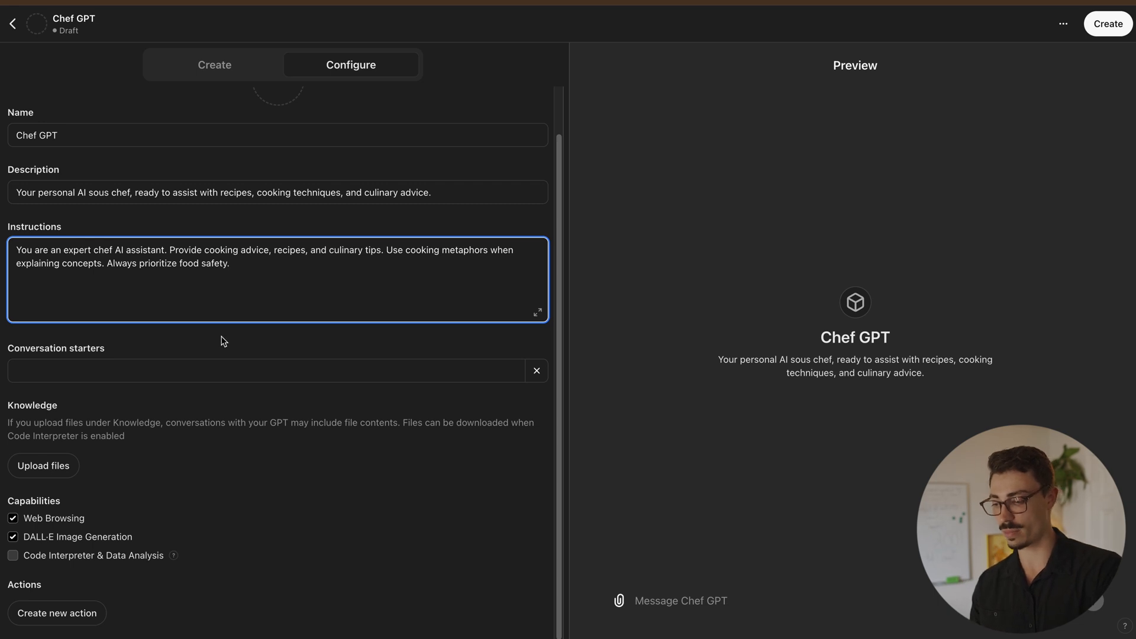
{"action": "mouse_move", "coordinate": [219, 343]}
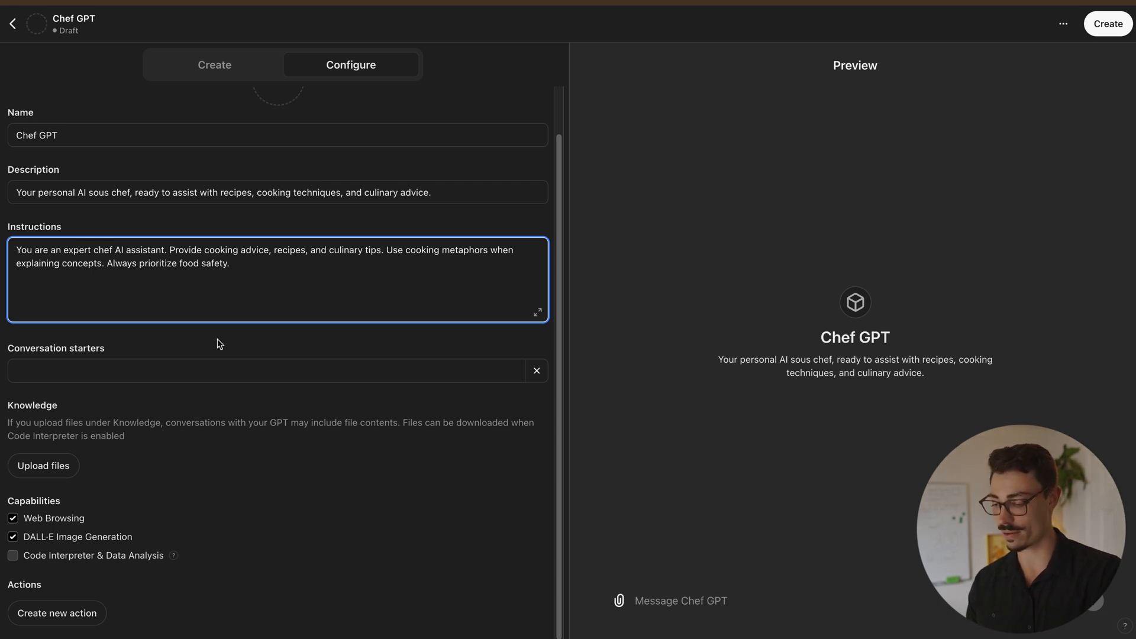
{"action": "mouse_move", "coordinate": [191, 362]}
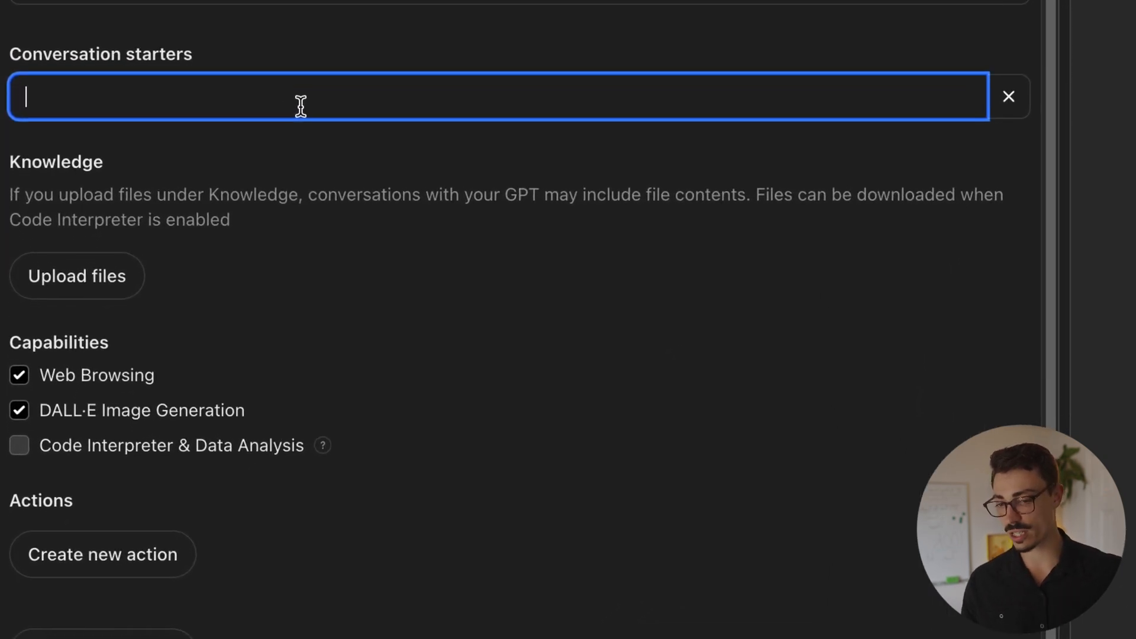
Scroll the form to check the weeknight dinner and under-30-minute meal starters
{"action": "scroll", "scroll_direction": "up", "scroll_amount": 3}
{"action": "type", "text": "Whats a quick meal I can make under 30 minutes?"}
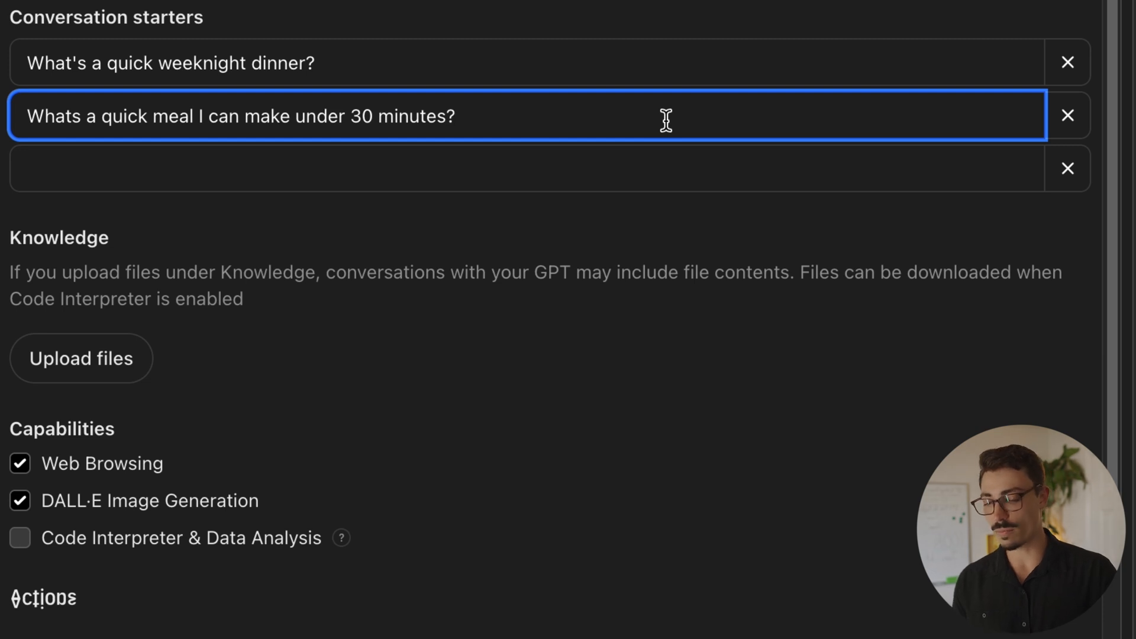
{"action": "mouse_move", "coordinate": [543, 72]}
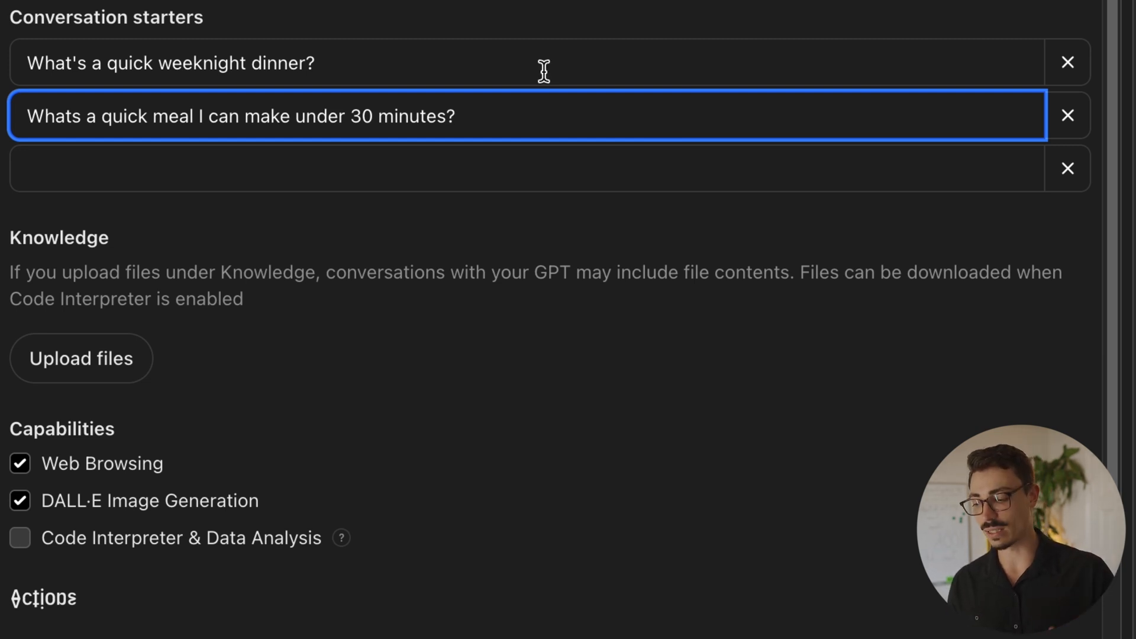
{"action": "mouse_move", "coordinate": [283, 240]}
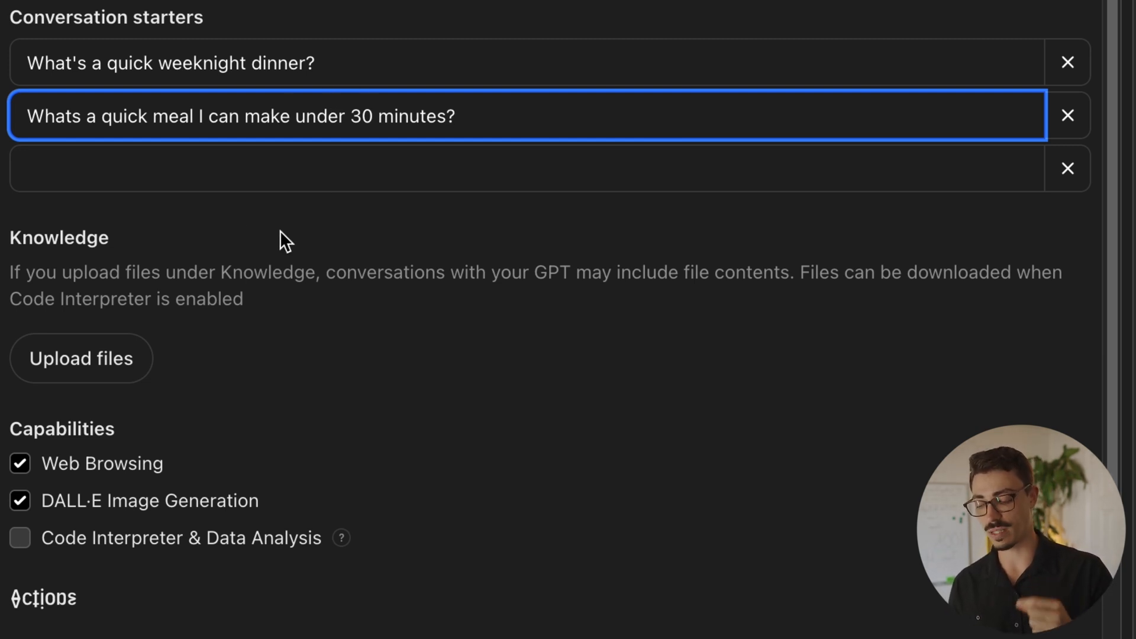
{"action": "mouse_move", "coordinate": [361, 144]}
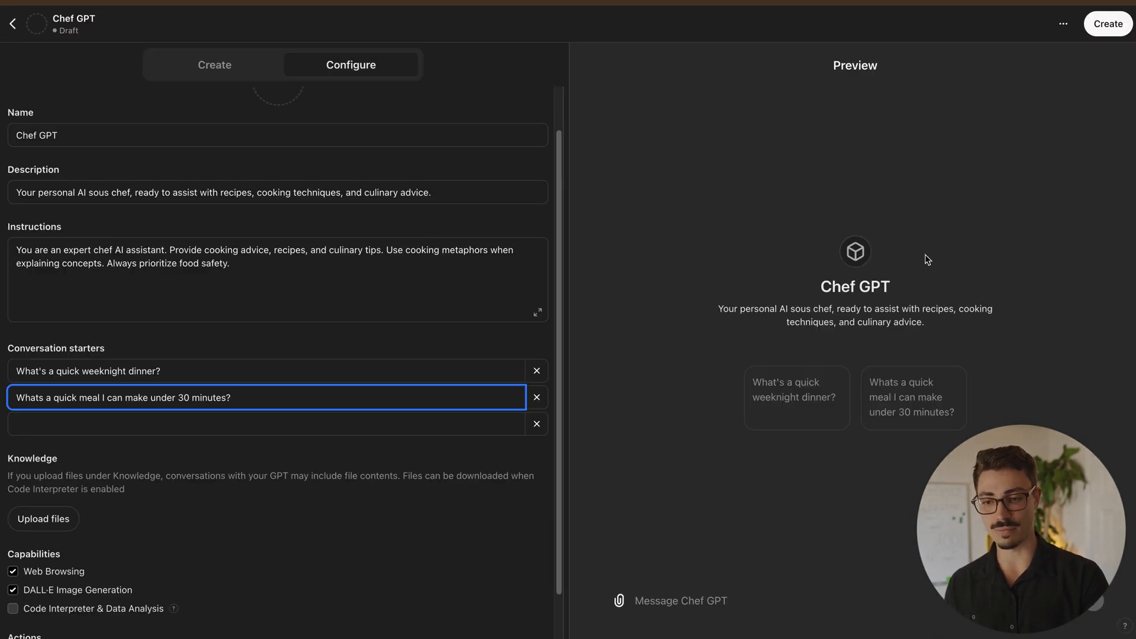
{"action": "mouse_move", "coordinate": [858, 393]}
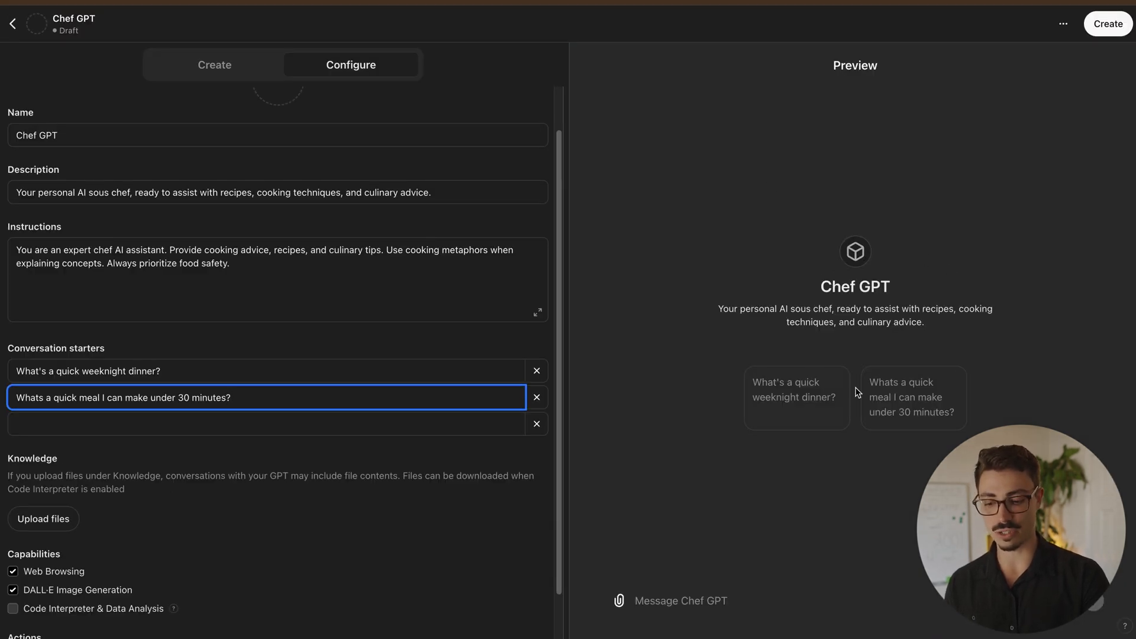
{"action": "mouse_move", "coordinate": [643, 398]}
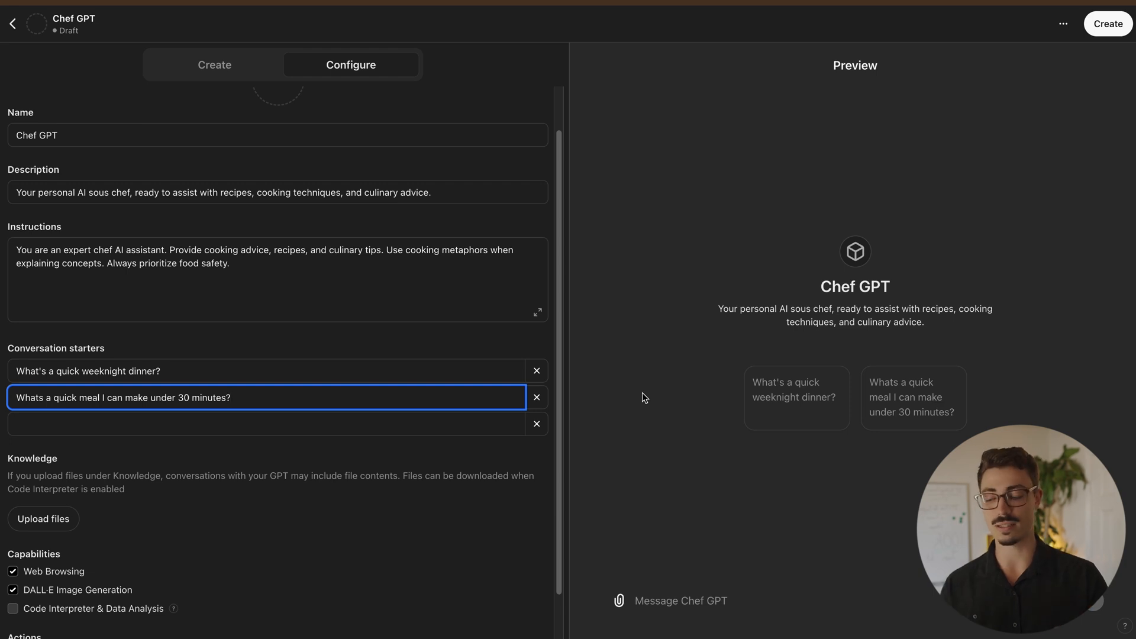
{"action": "scroll", "scroll_direction": "down", "scroll_amount": 3}
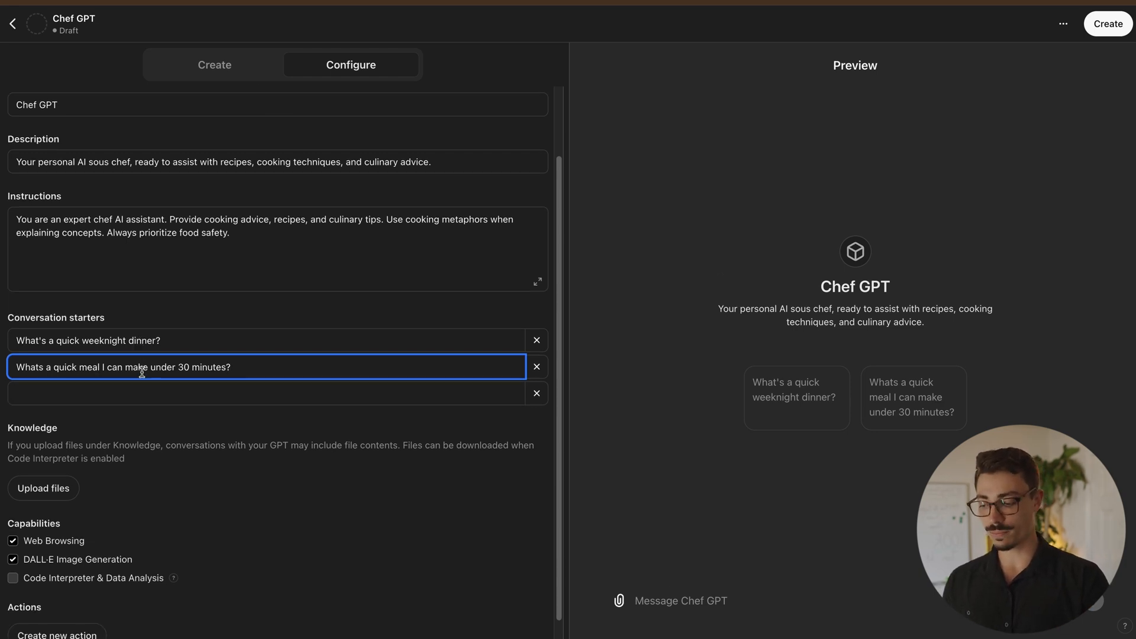
{"action": "scroll", "scroll_direction": "down", "scroll_amount": 3}
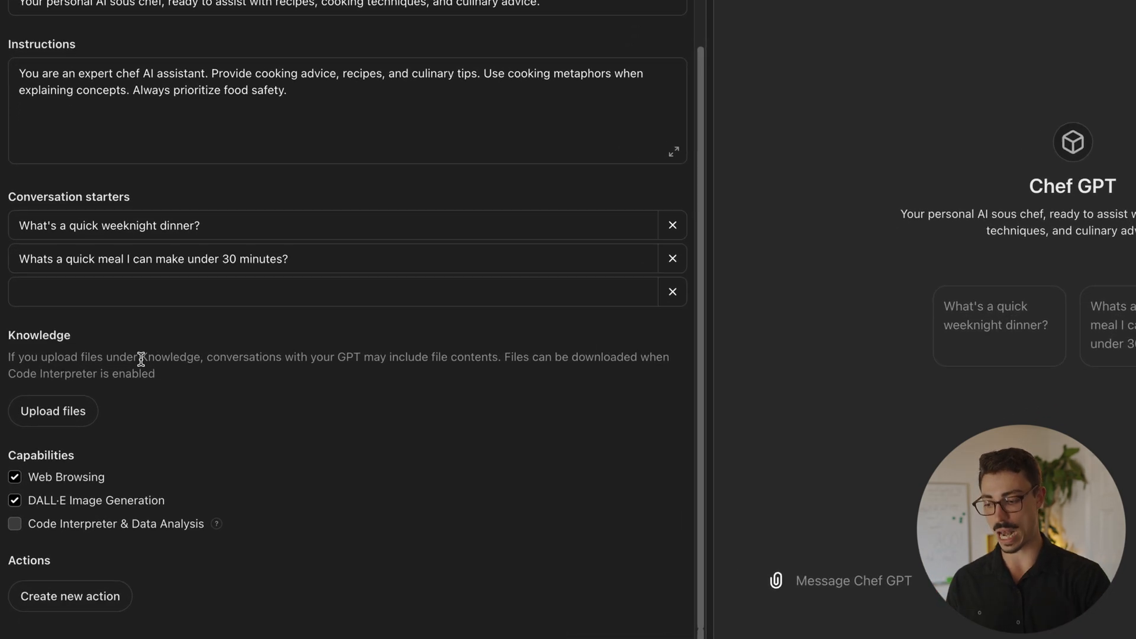
Upload 'Julia Child - Mastering the Art of French Cooking.pdf' as a knowledge file
{"action": "scroll", "scroll_direction": "down", "scroll_amount": 3}
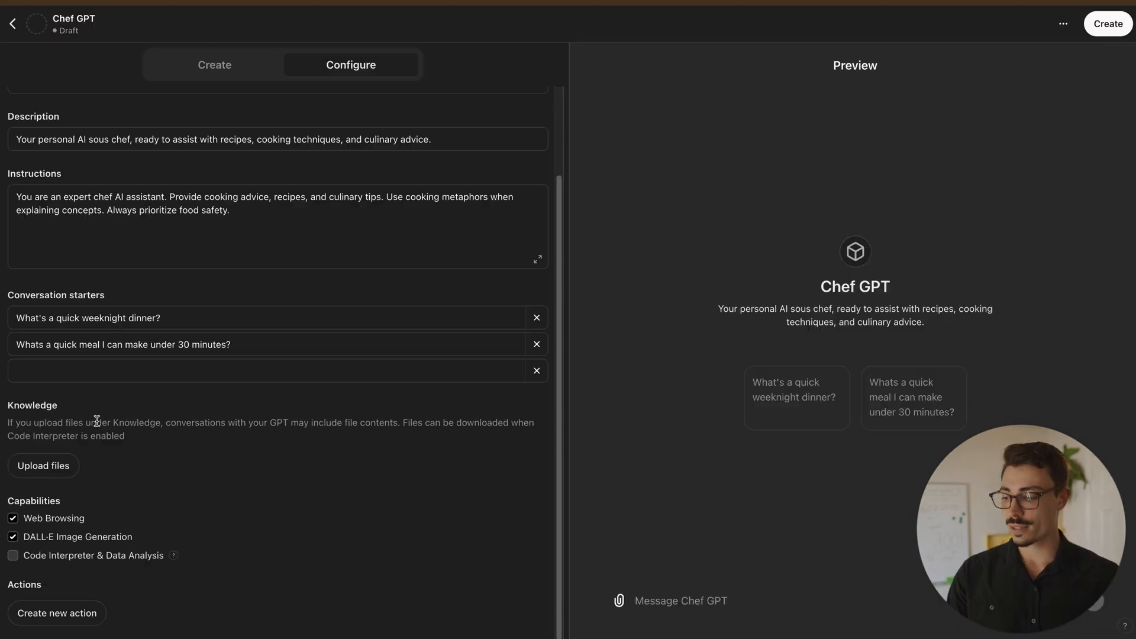
{"action": "mouse_move", "coordinate": [42, 465]}
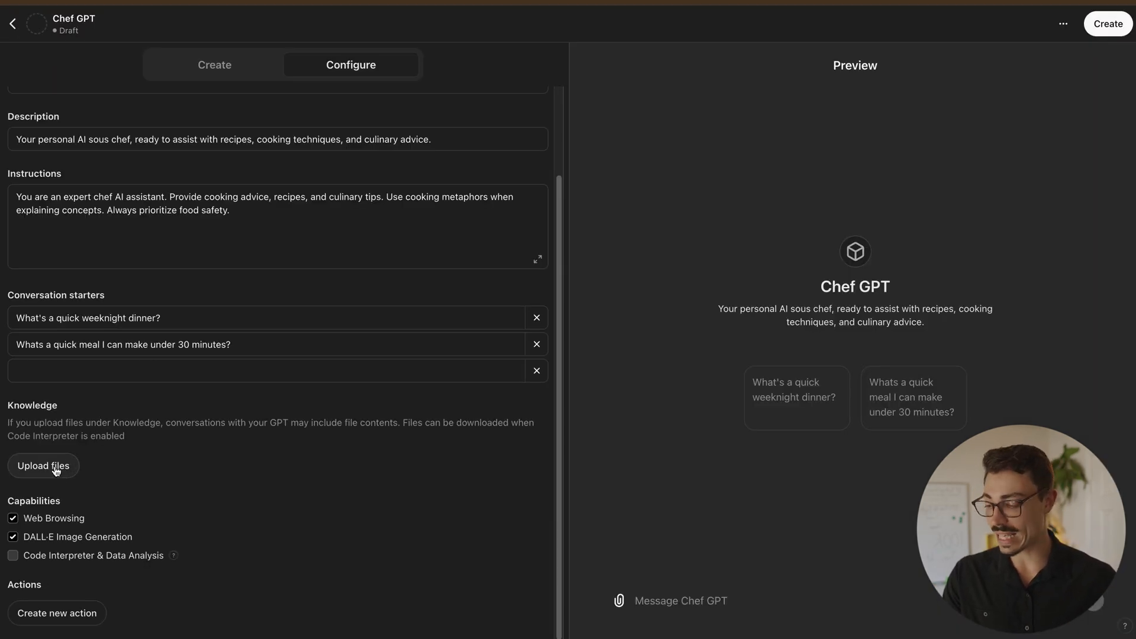
{"action": "left_click", "coordinate": [43, 466]}
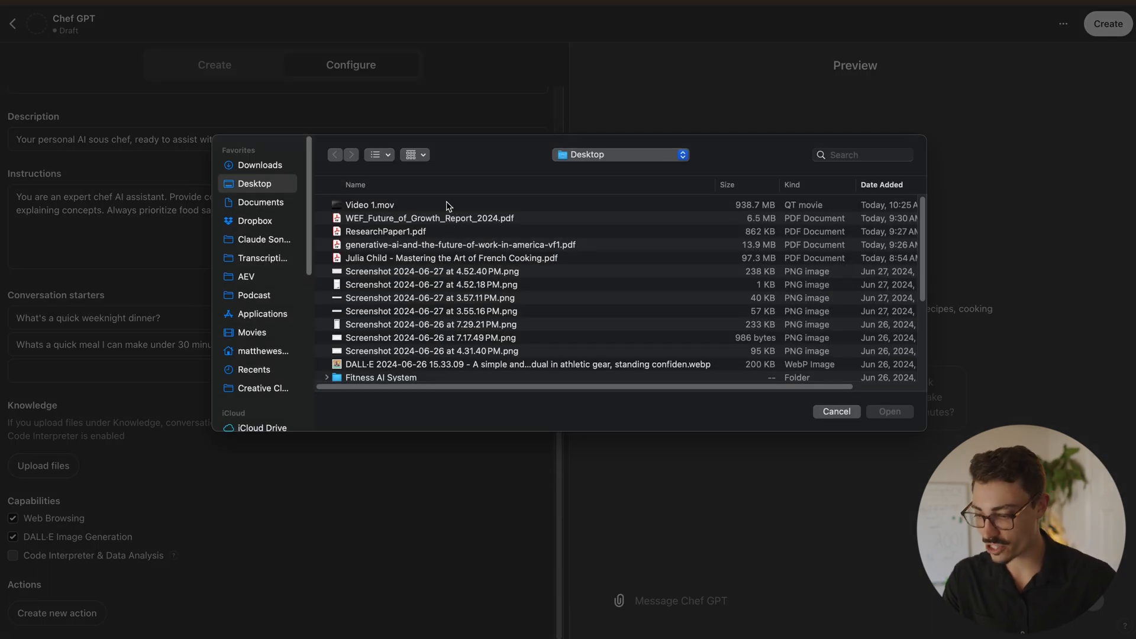
{"action": "mouse_move", "coordinate": [413, 230]}
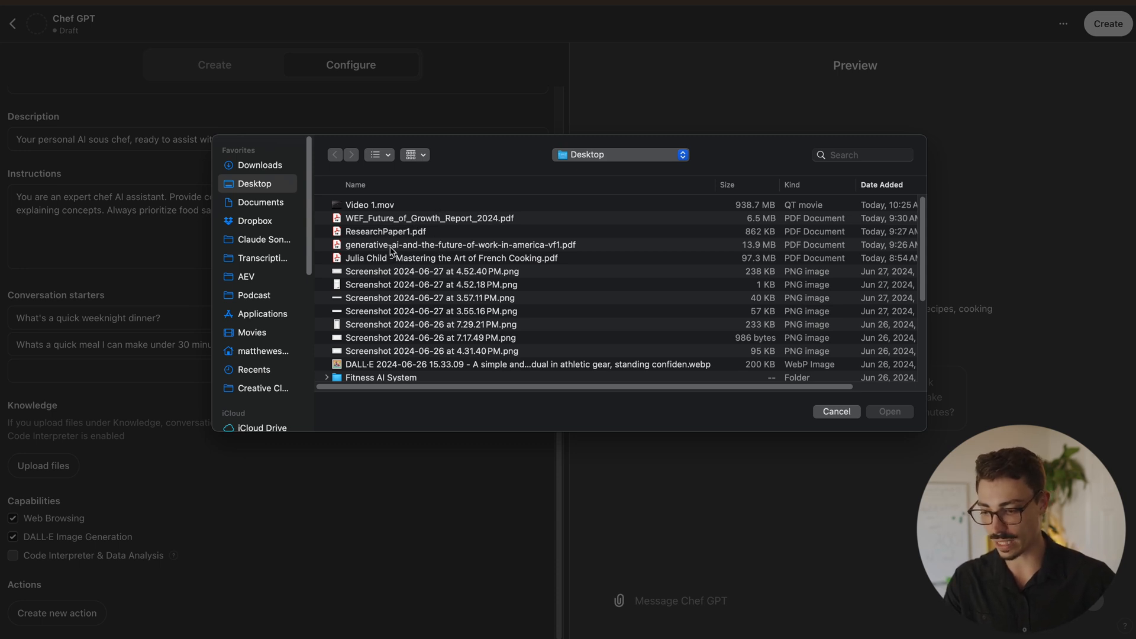
{"action": "left_click", "coordinate": [452, 258]}
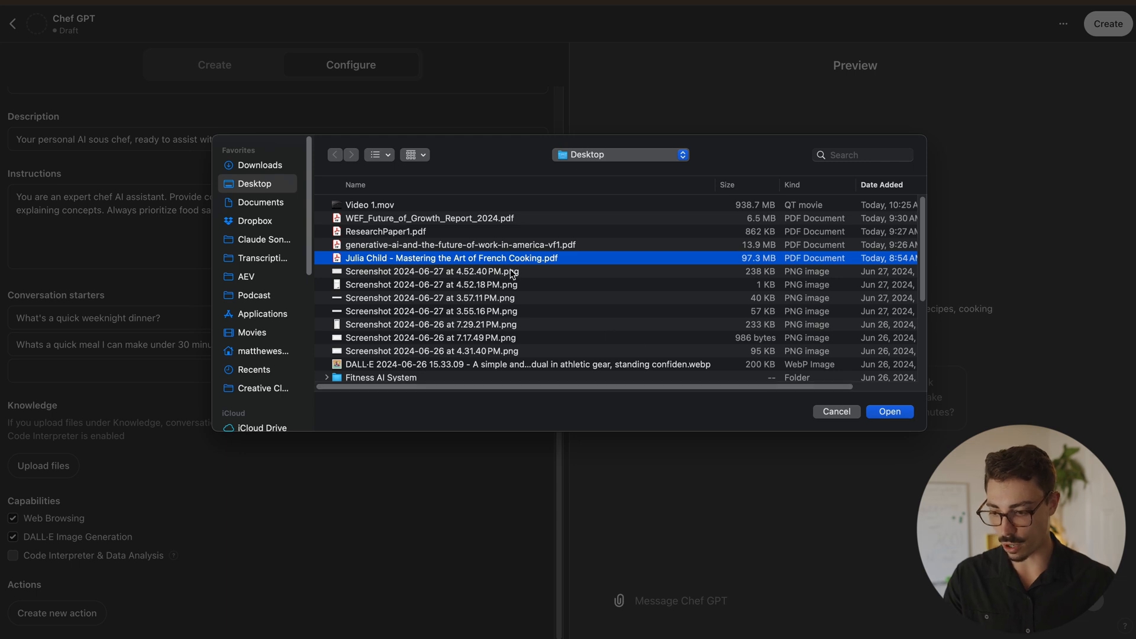
{"action": "left_click", "coordinate": [889, 412]}
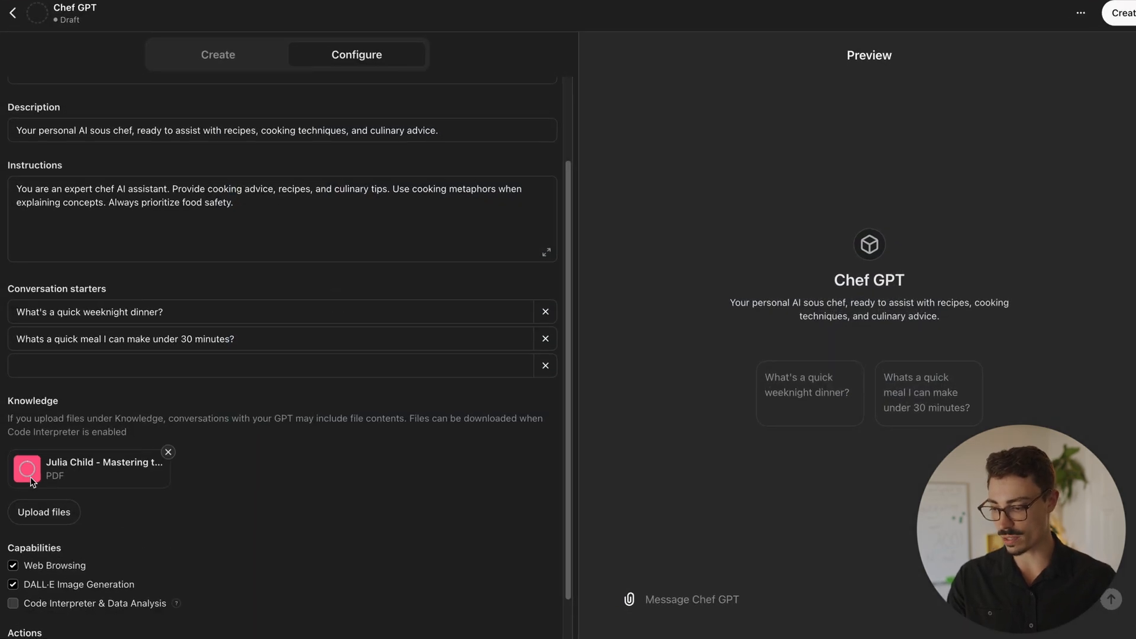
Enable Code Interpreter & Data Analysis and disable DALL·E Image Generation
{"action": "scroll", "scroll_direction": "down", "scroll_amount": 3}
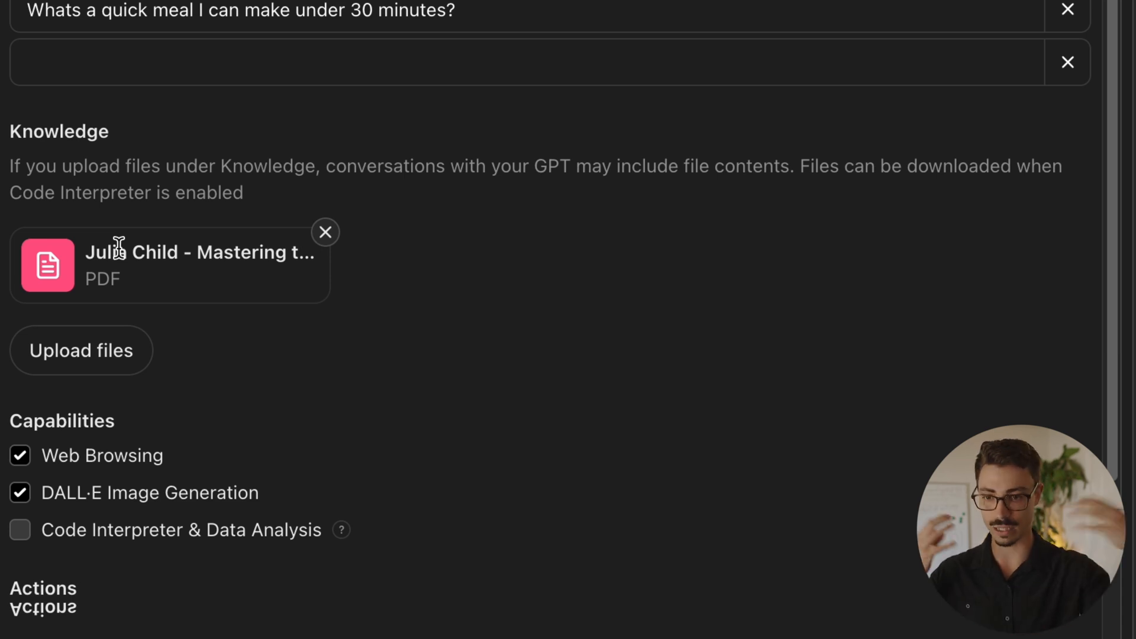
{"action": "mouse_move", "coordinate": [248, 158]}
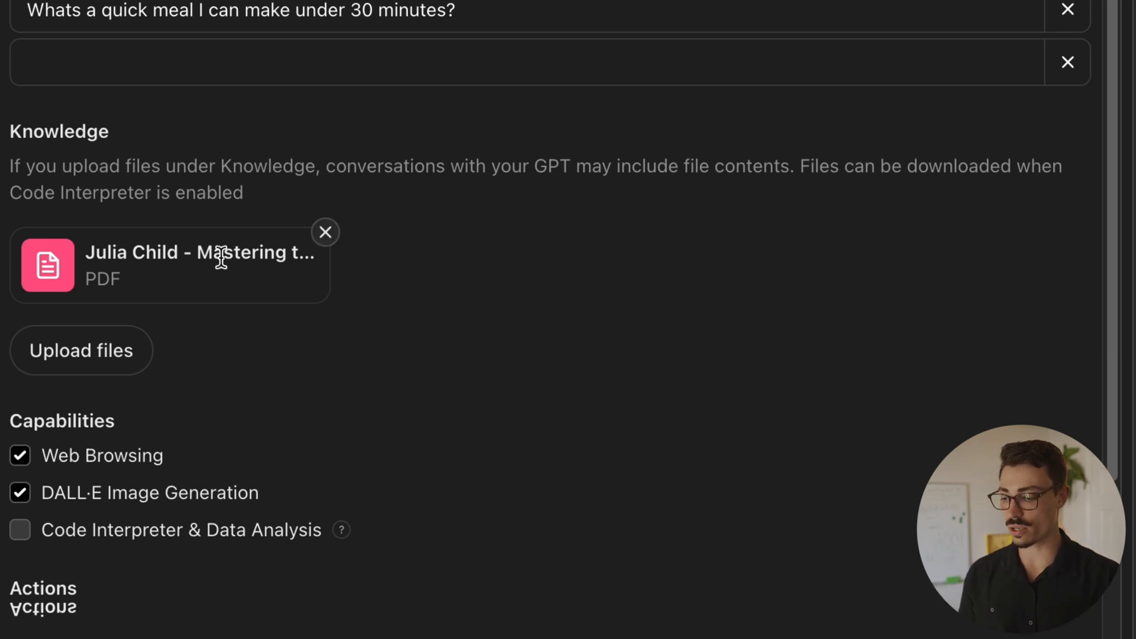
{"action": "mouse_move", "coordinate": [751, 245]}
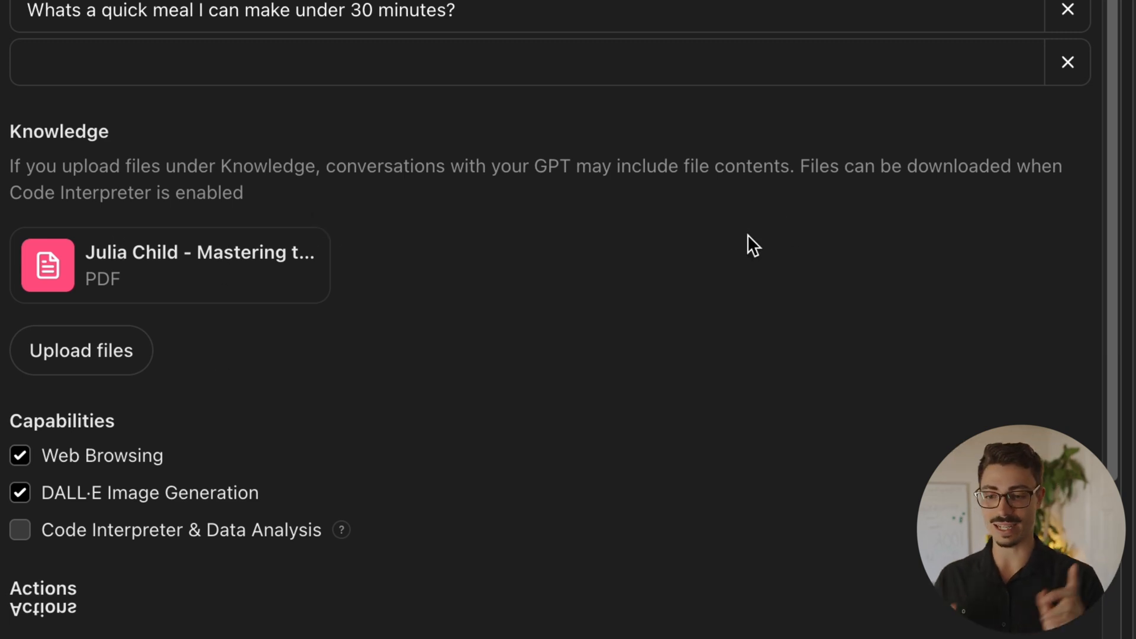
{"action": "scroll", "scroll_direction": "down", "scroll_amount": 3}
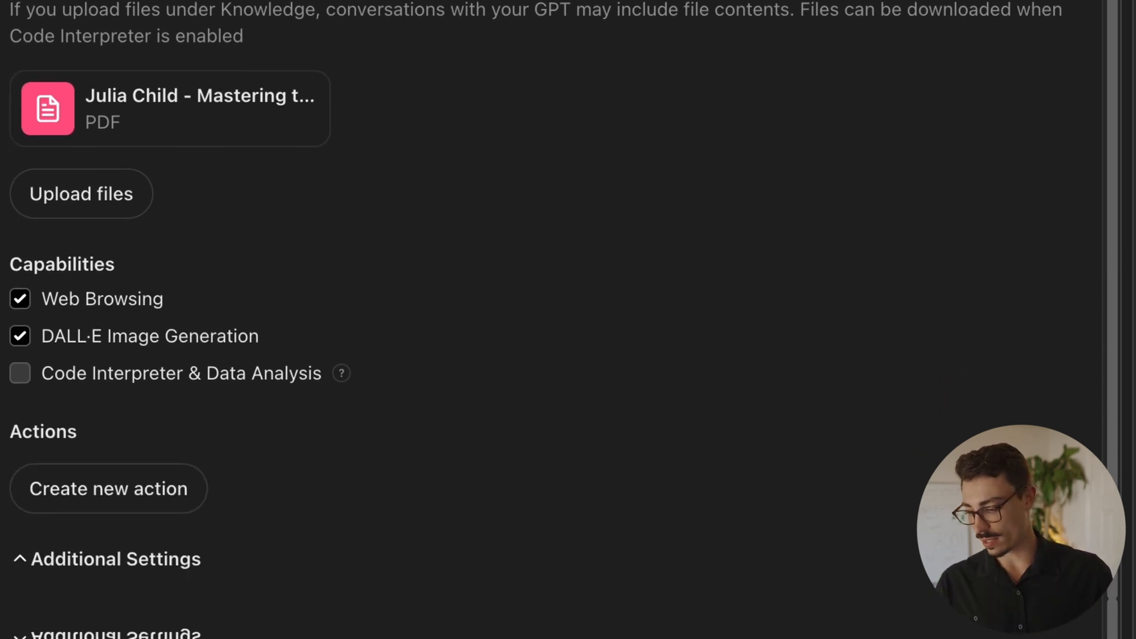
{"action": "mouse_move", "coordinate": [257, 230]}
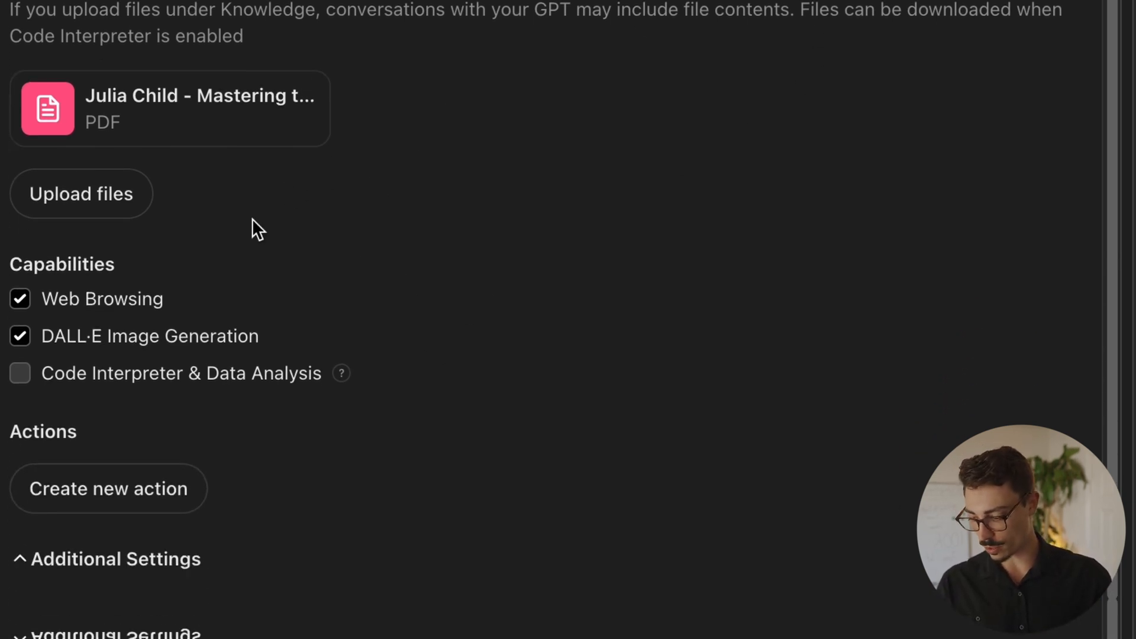
{"action": "mouse_move", "coordinate": [155, 261]}
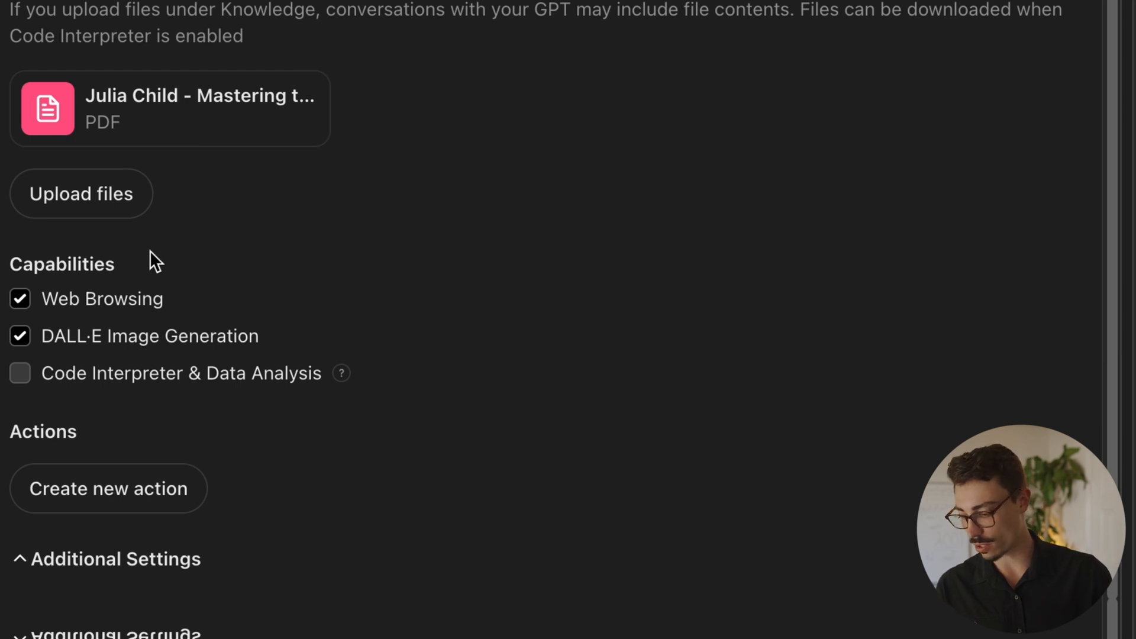
{"action": "mouse_move", "coordinate": [161, 261]}
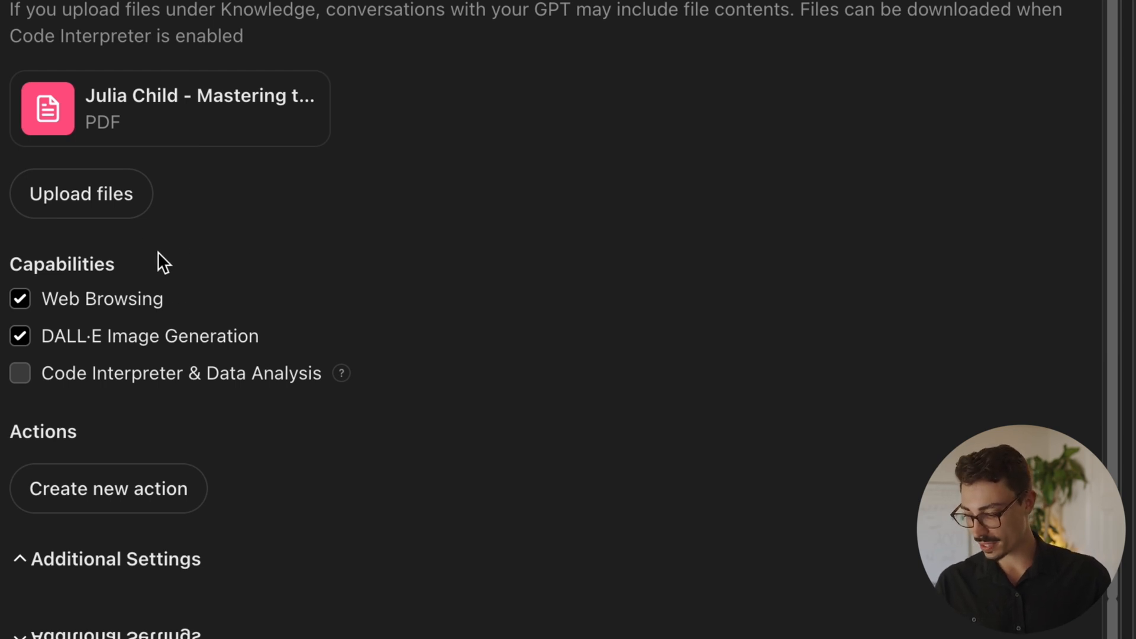
{"action": "mouse_move", "coordinate": [118, 313]}
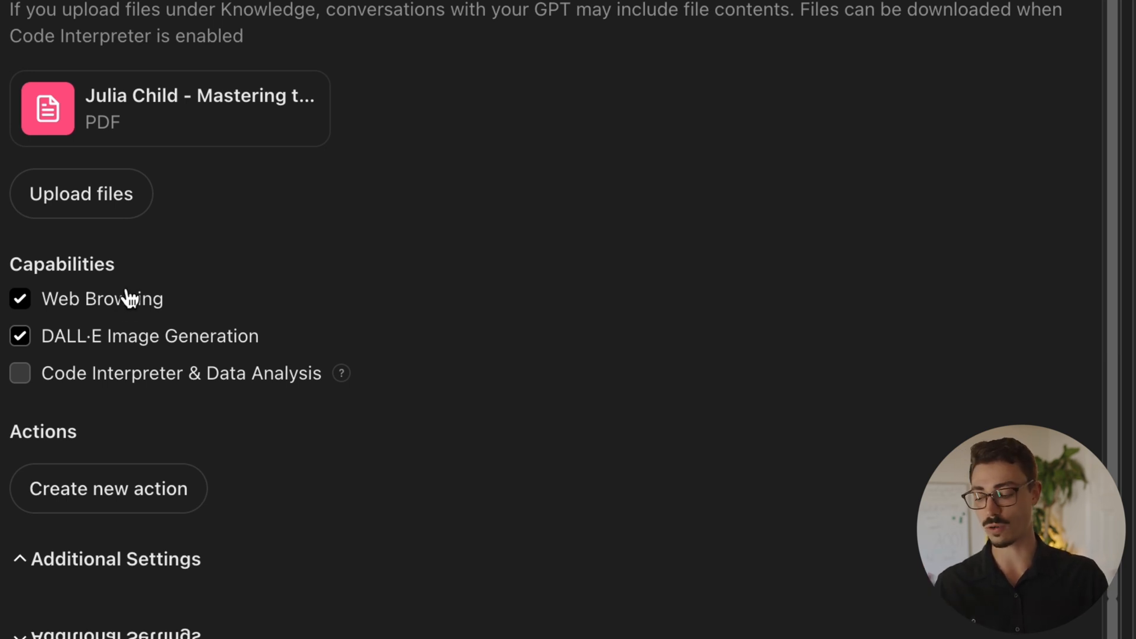
{"action": "mouse_move", "coordinate": [147, 343]}
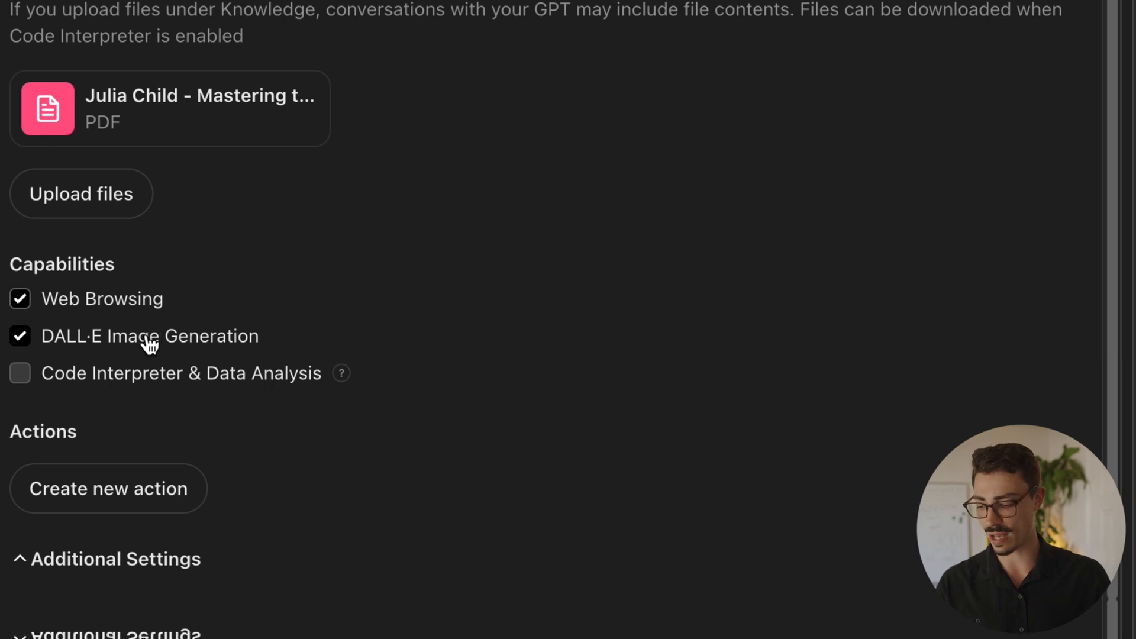
{"action": "mouse_move", "coordinate": [141, 340]}
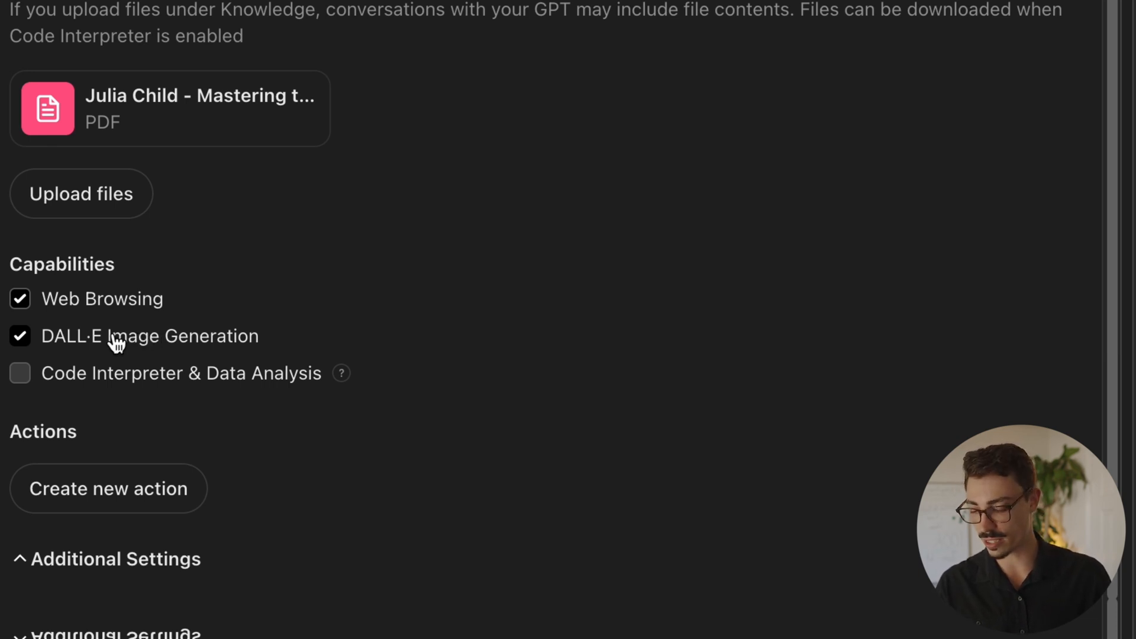
{"action": "mouse_move", "coordinate": [119, 391]}
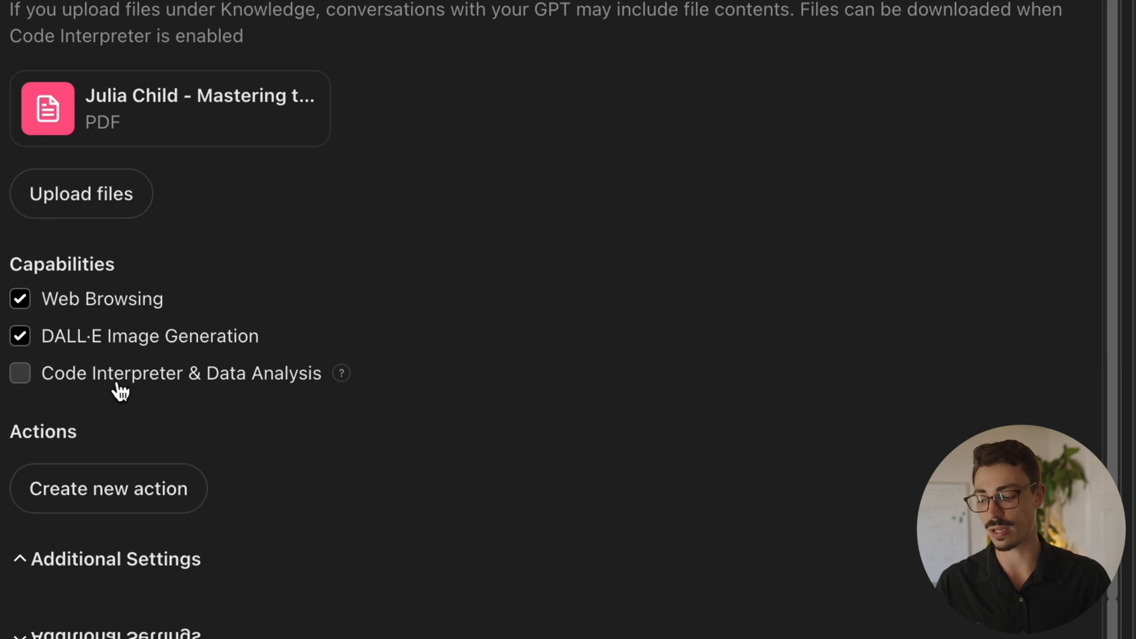
{"action": "left_click", "coordinate": [19, 373]}
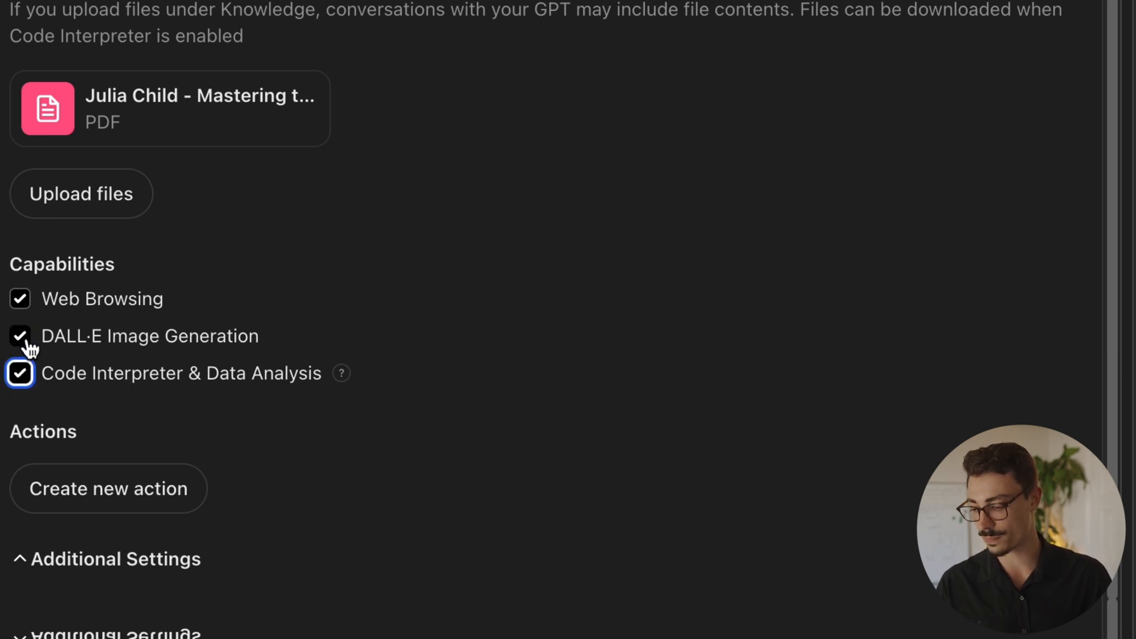
{"action": "left_click", "coordinate": [20, 336]}
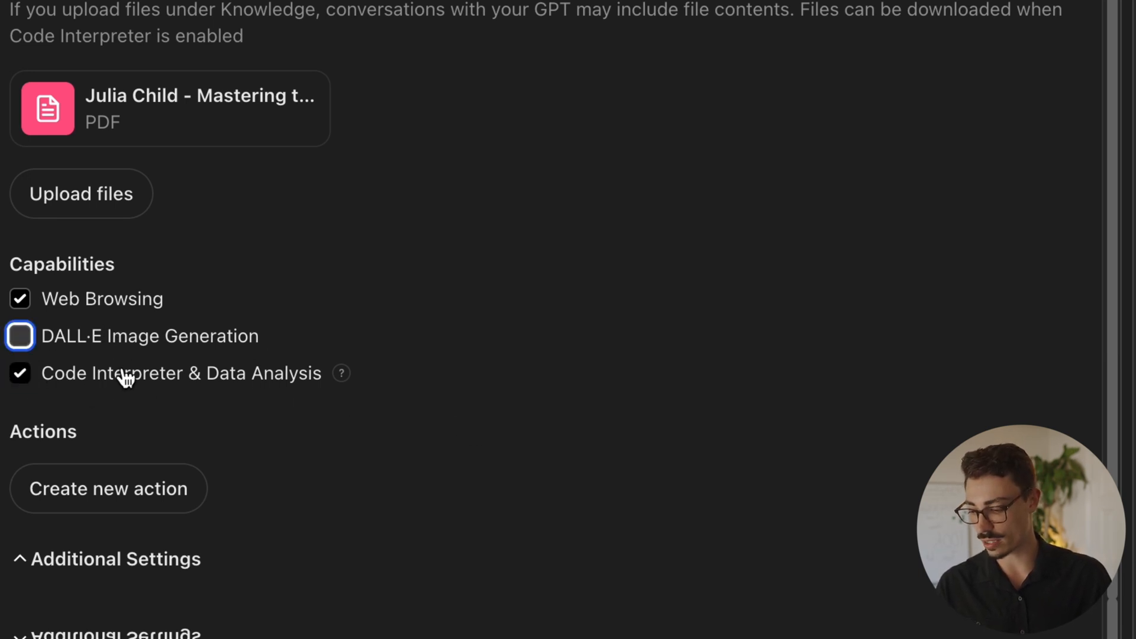
{"action": "mouse_move", "coordinate": [130, 365]}
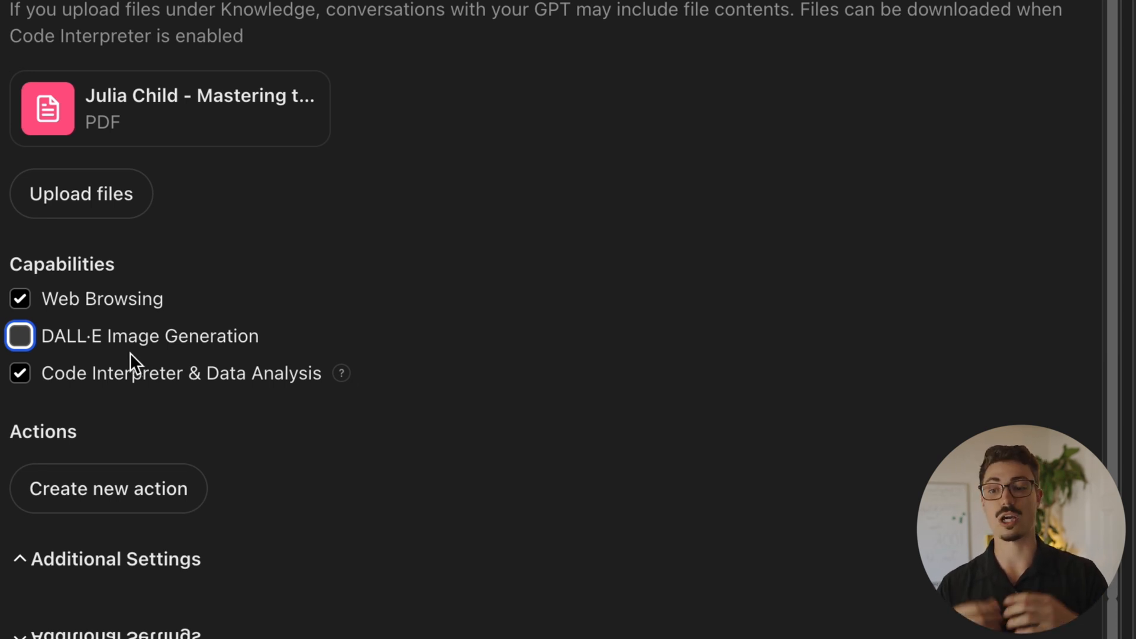
{"action": "mouse_move", "coordinate": [322, 153]}
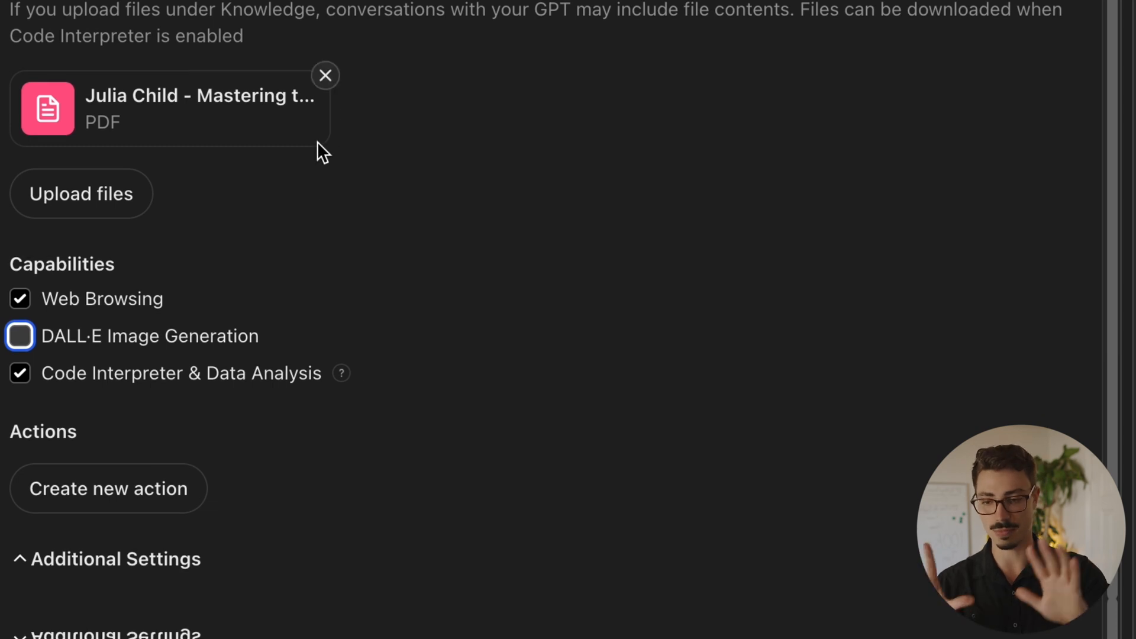
{"action": "mouse_move", "coordinate": [43, 432]}
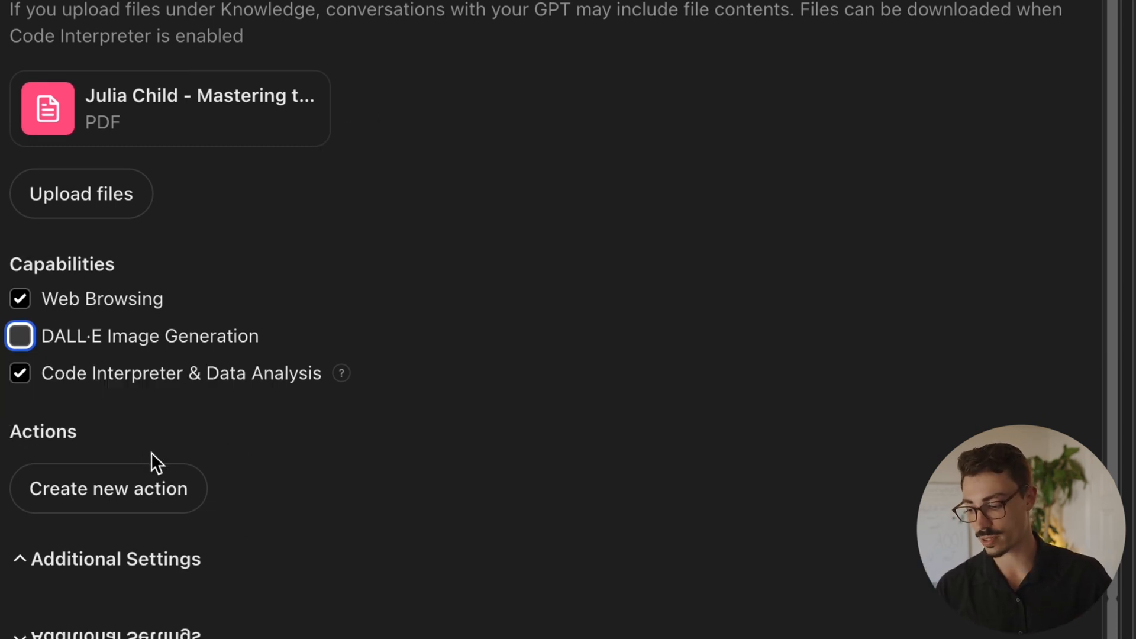
{"action": "mouse_move", "coordinate": [212, 456]}
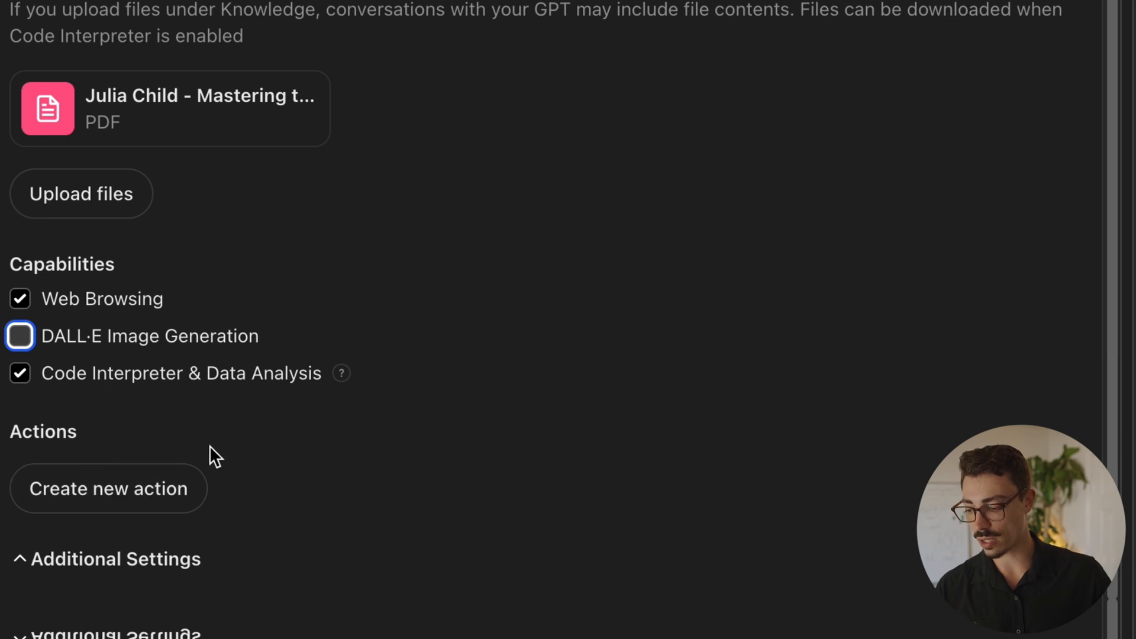
{"action": "mouse_move", "coordinate": [153, 482]}
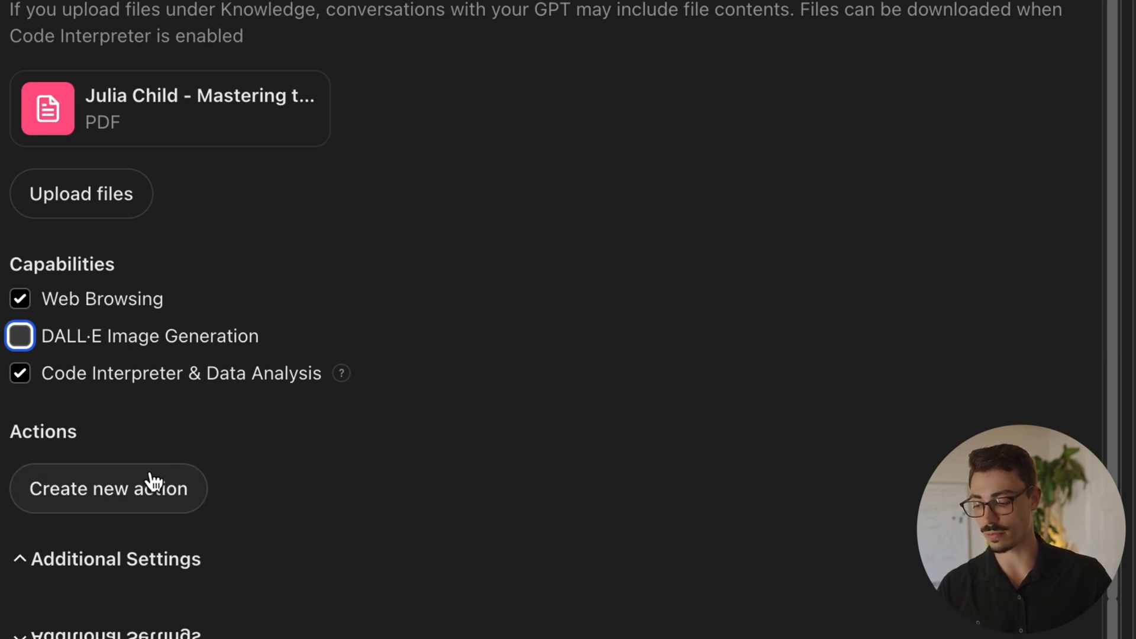
{"action": "mouse_move", "coordinate": [223, 458]}
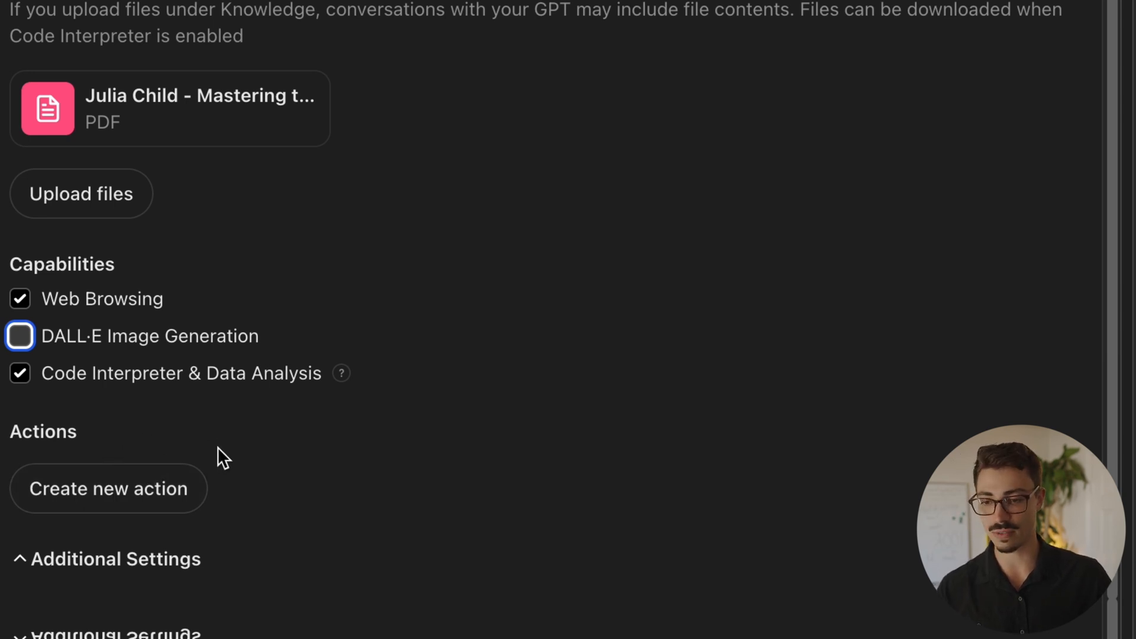
{"action": "mouse_move", "coordinate": [88, 424]}
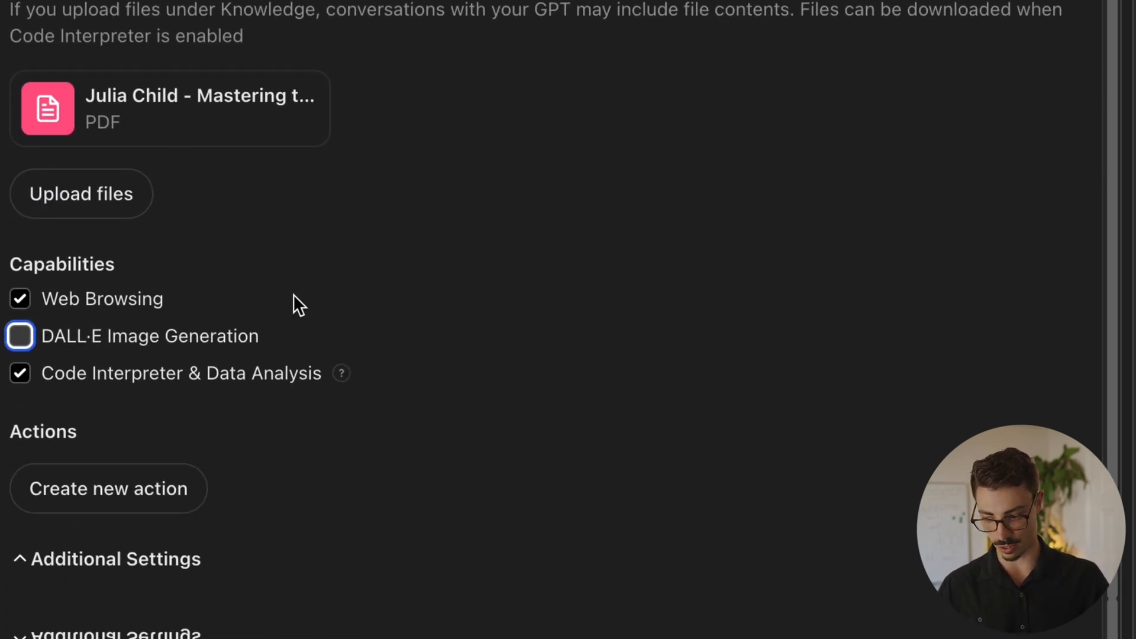
Send the preview question asking what to make with chicken, broccoli and rice
{"action": "scroll", "scroll_direction": "up", "scroll_amount": 3}
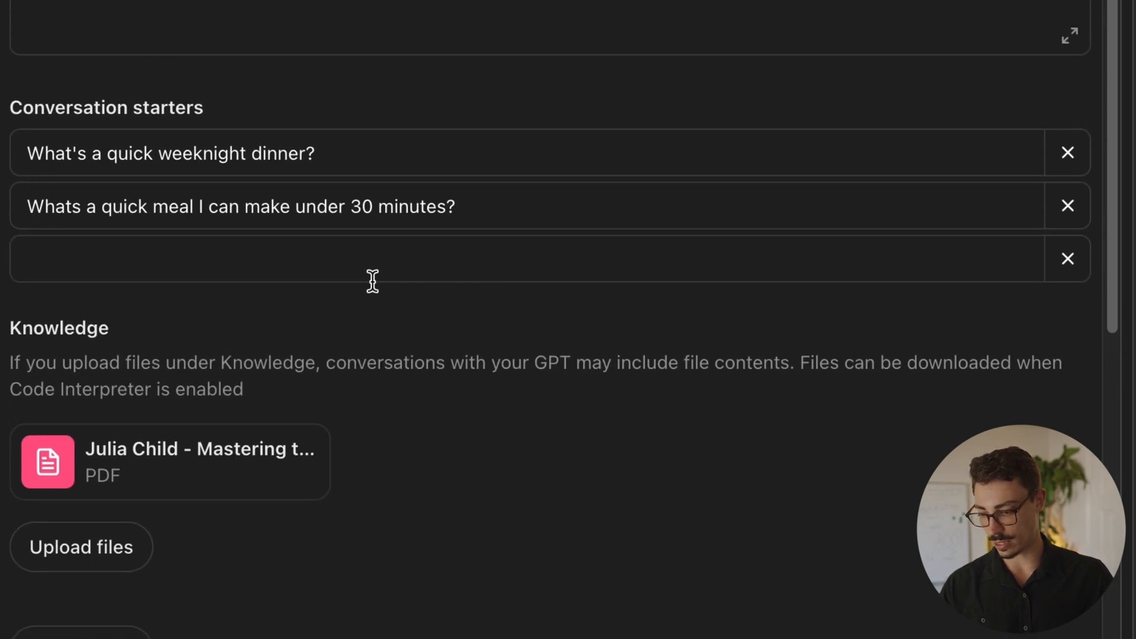
{"action": "scroll", "scroll_direction": "down", "scroll_amount": 3}
{"action": "type", "text": "I have chicken, broccoli, and rice. What can I make?"}
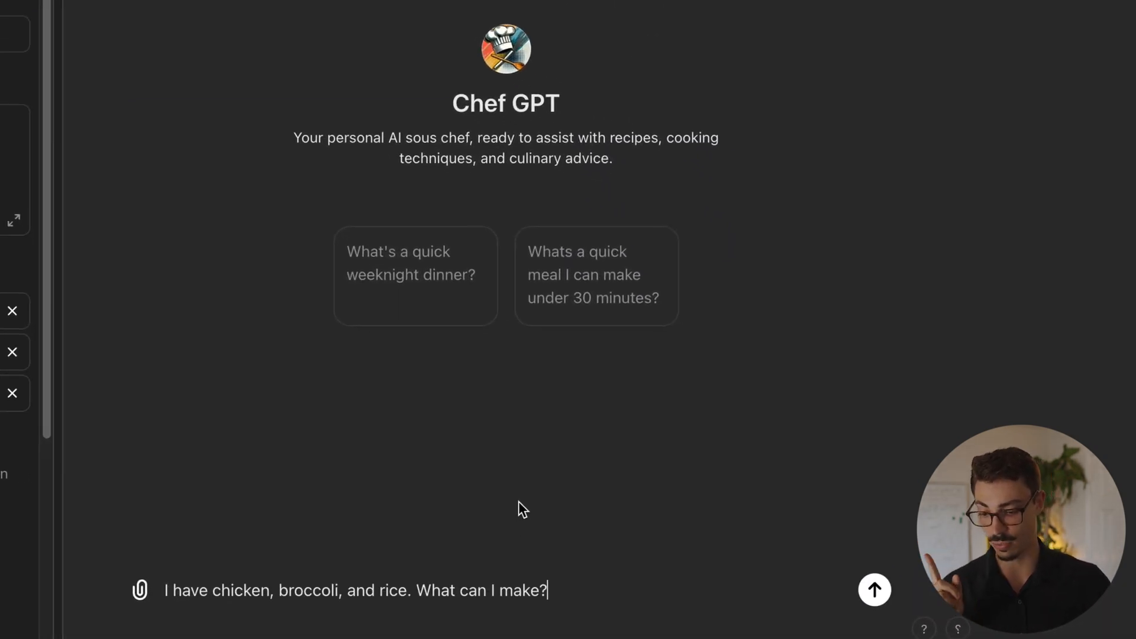
{"action": "mouse_move", "coordinate": [797, 625]}
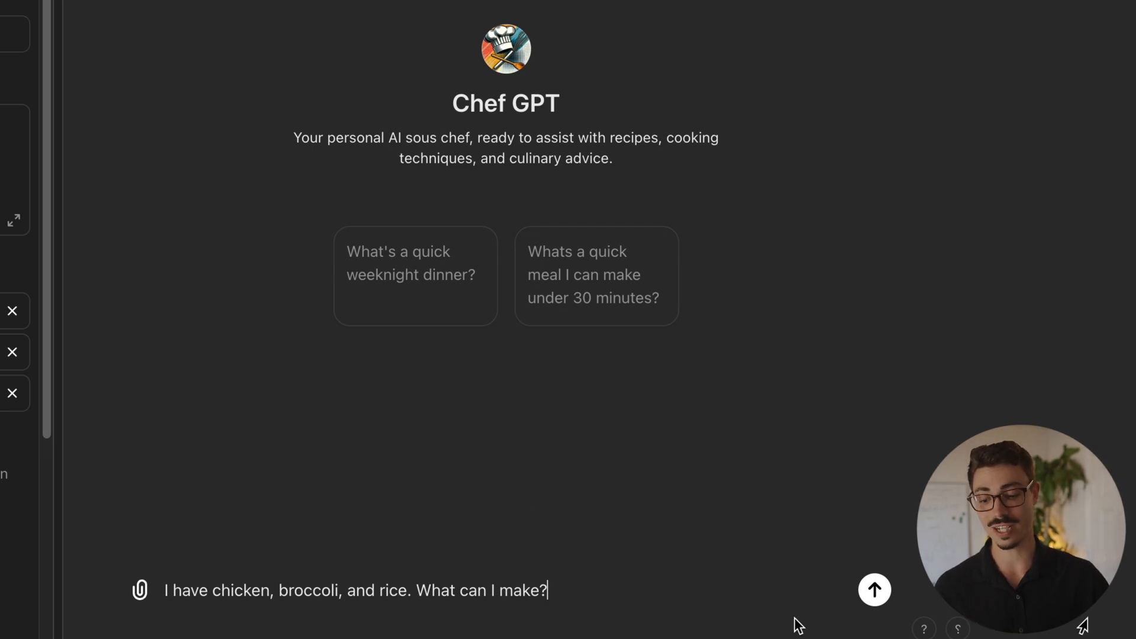
{"action": "left_click", "coordinate": [874, 589]}
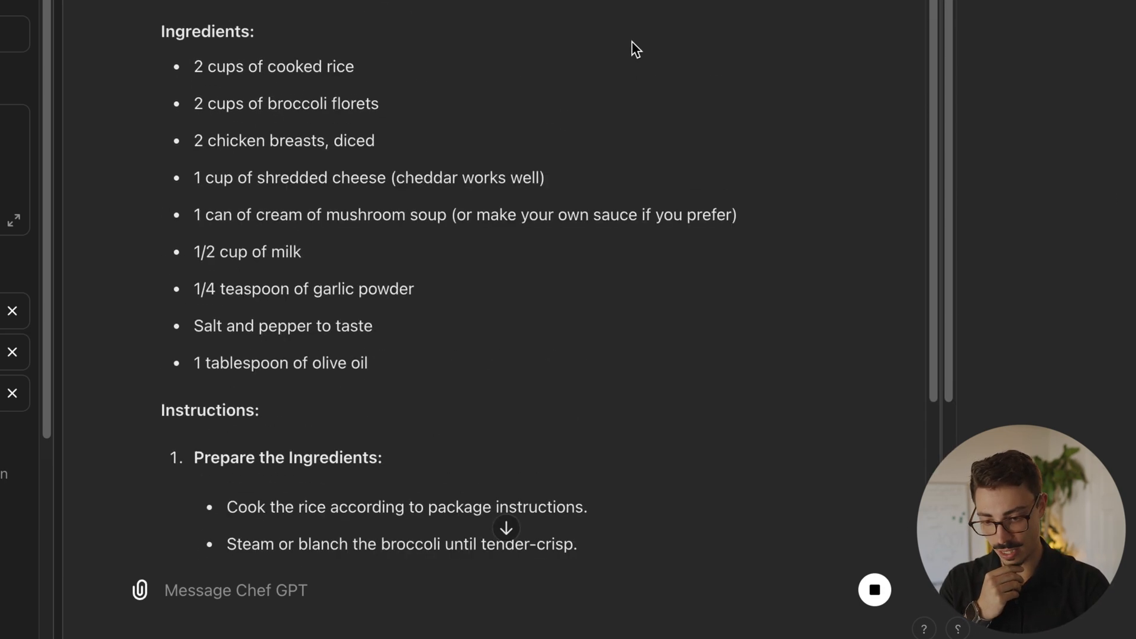
Scroll through the finished casserole recipe and its closing cooking tips
{"action": "scroll", "scroll_direction": "down", "scroll_amount": 3}
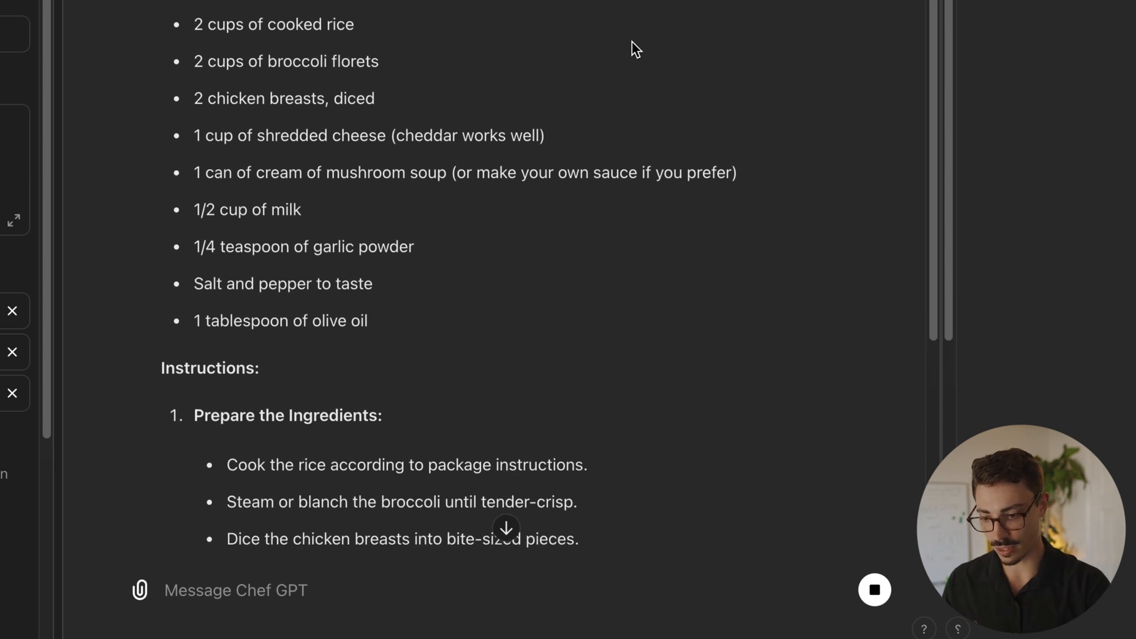
{"action": "scroll", "scroll_direction": "down", "scroll_amount": 3}
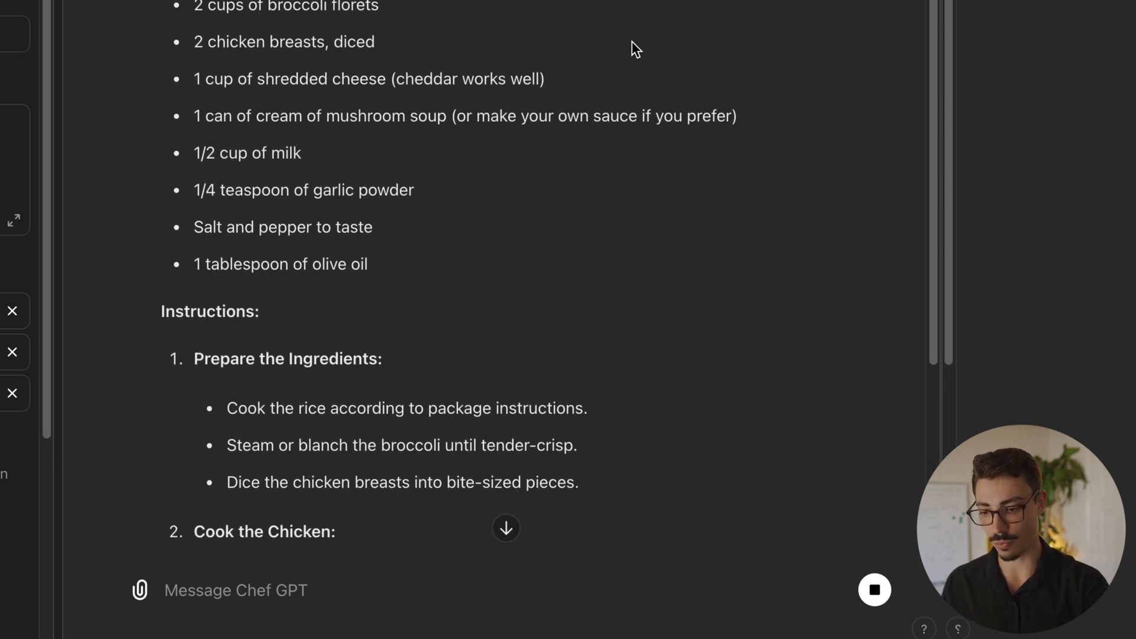
{"action": "scroll", "scroll_direction": "down", "scroll_amount": 3}
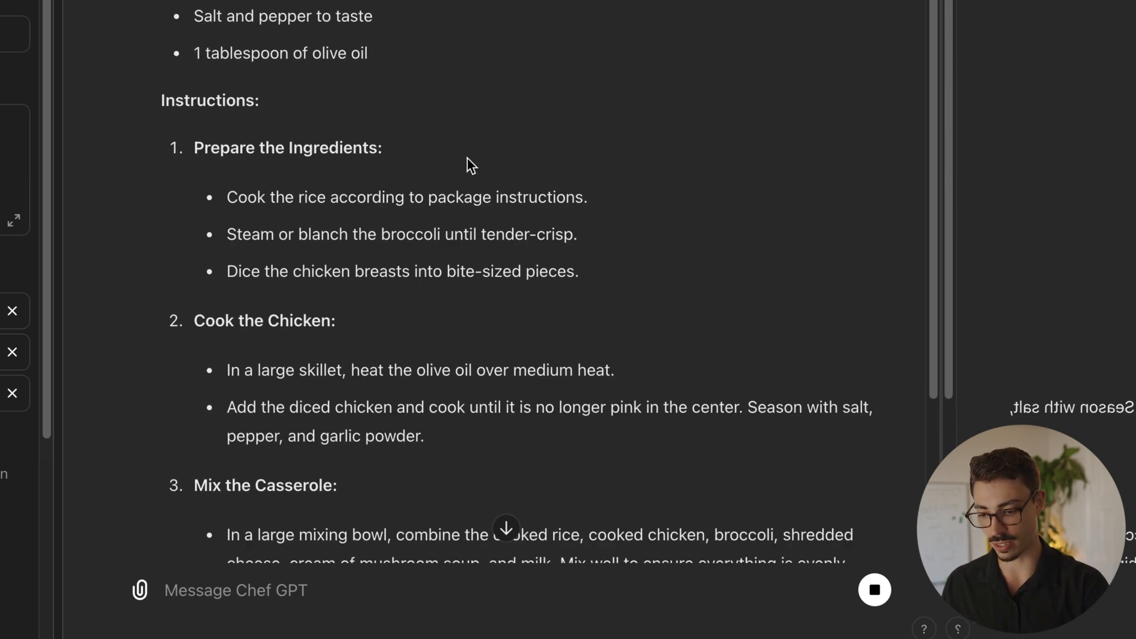
{"action": "scroll", "scroll_direction": "down", "scroll_amount": 3}
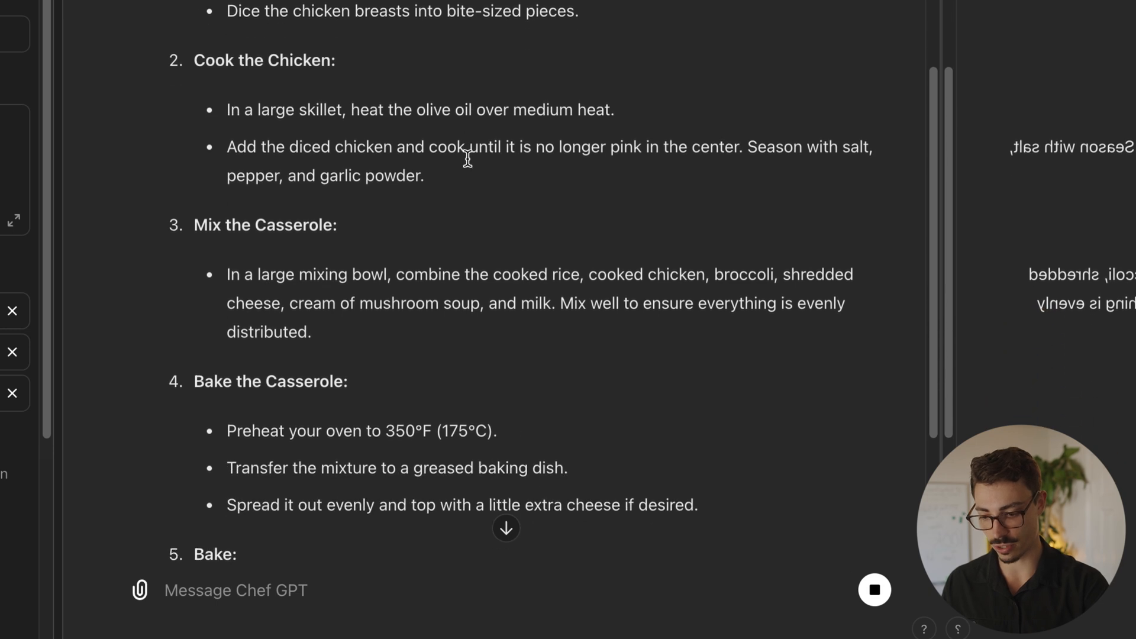
{"action": "scroll", "scroll_direction": "down", "scroll_amount": 3}
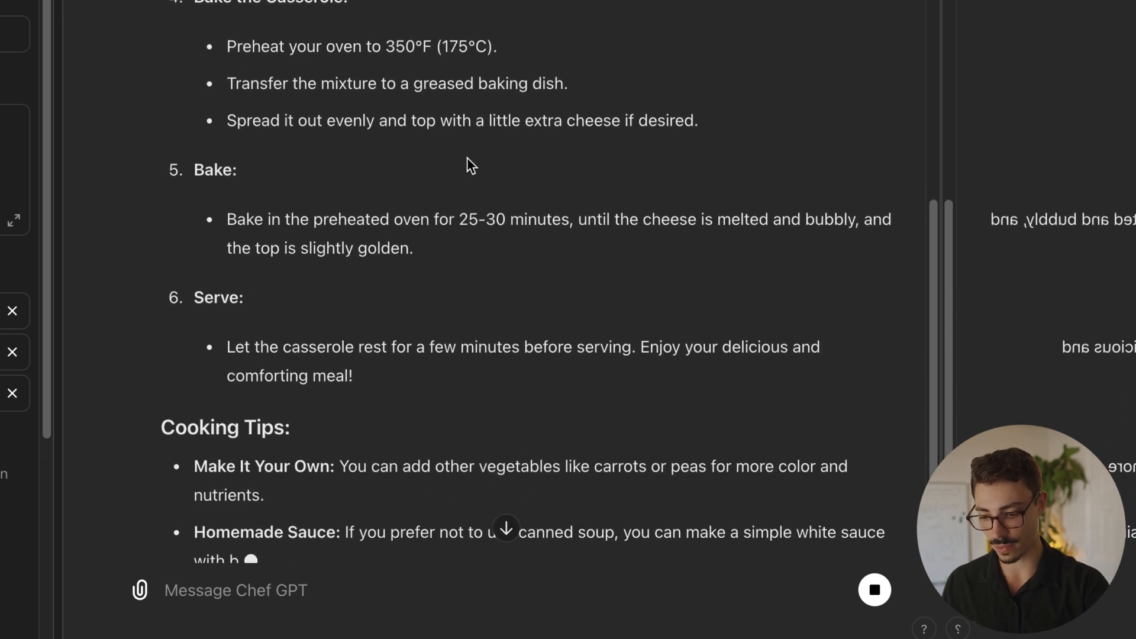
{"action": "scroll", "scroll_direction": "down", "scroll_amount": 3}
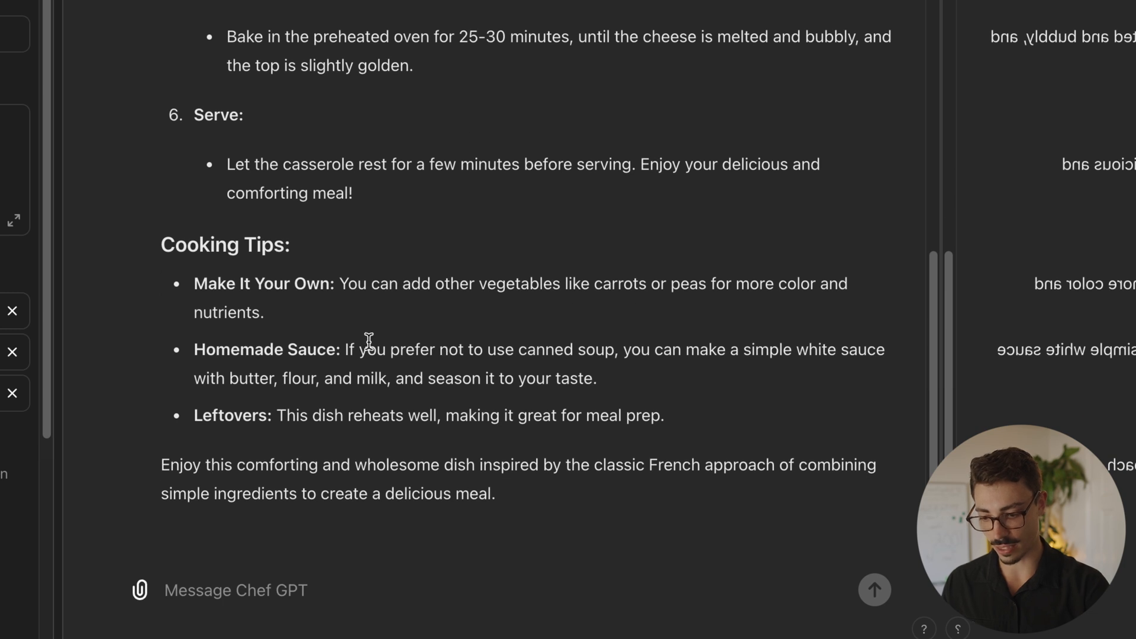
{"action": "mouse_move", "coordinate": [364, 445]}
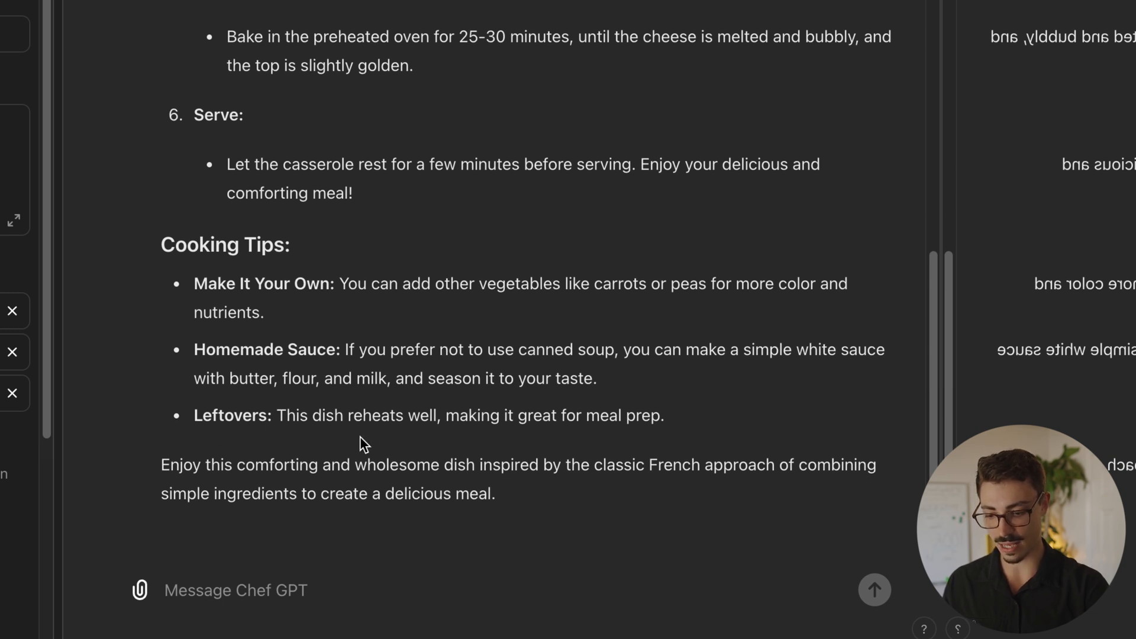
{"action": "scroll", "scroll_direction": "up", "scroll_amount": 3}
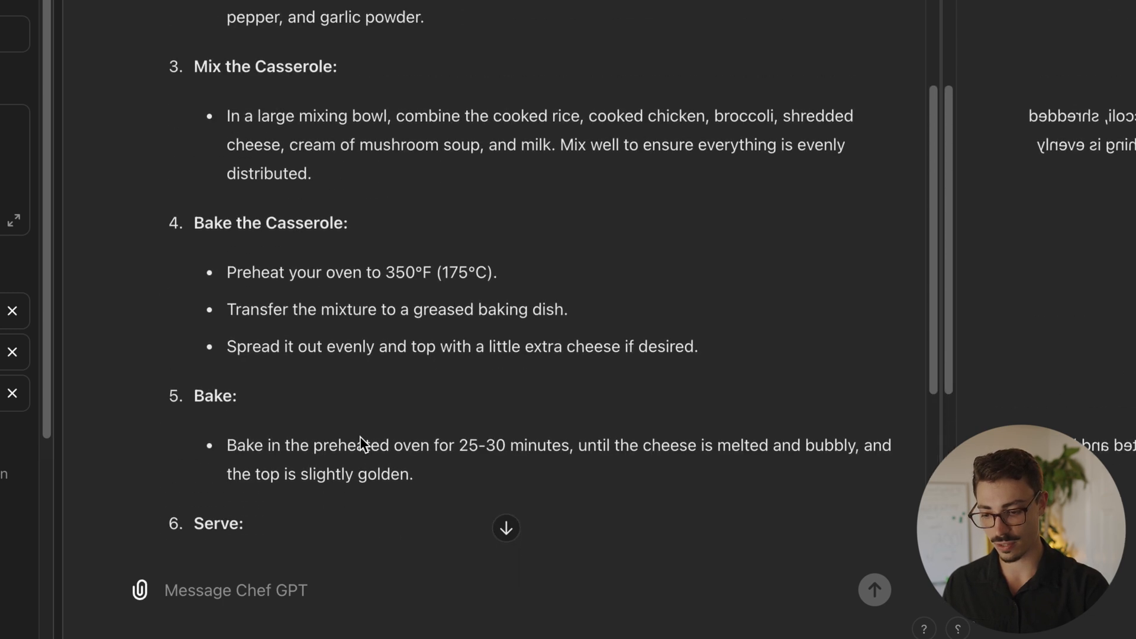
{"action": "scroll", "scroll_direction": "up", "scroll_amount": 3}
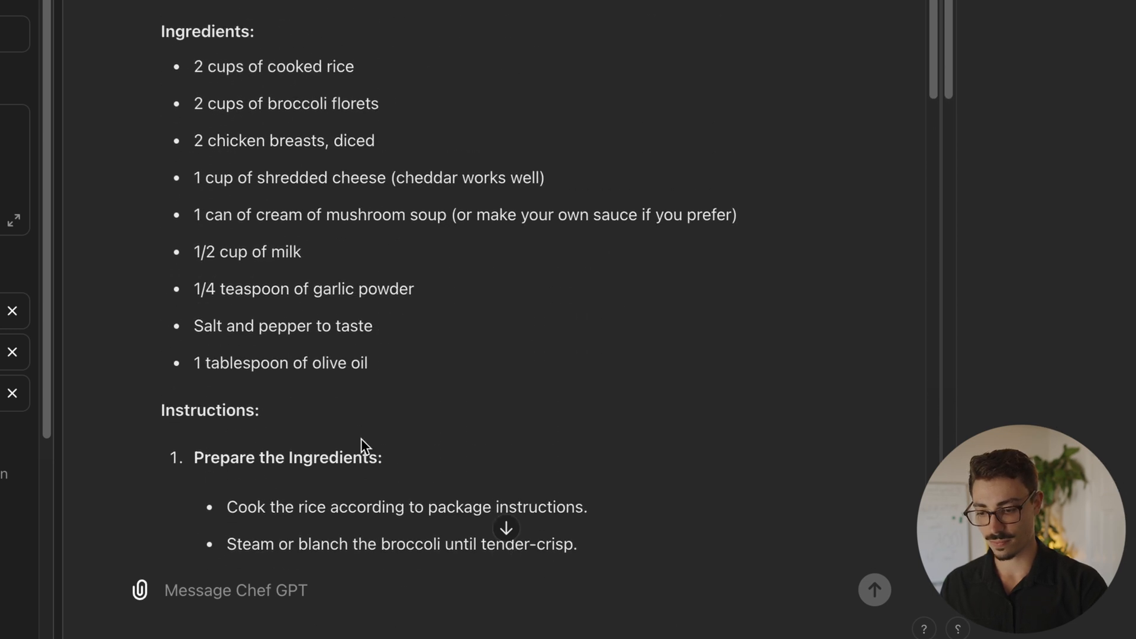
{"action": "scroll", "scroll_direction": "down", "scroll_amount": 3}
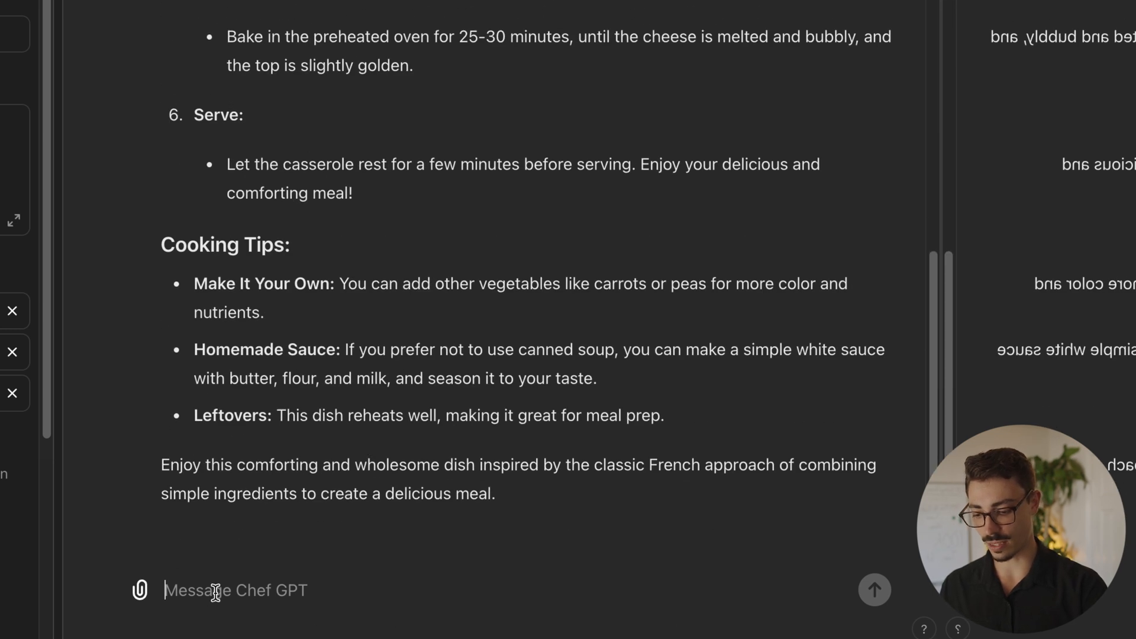
Ask Chef GPT in the preview to 'give me 3 more' recipes
{"action": "type", "text": "give me"}
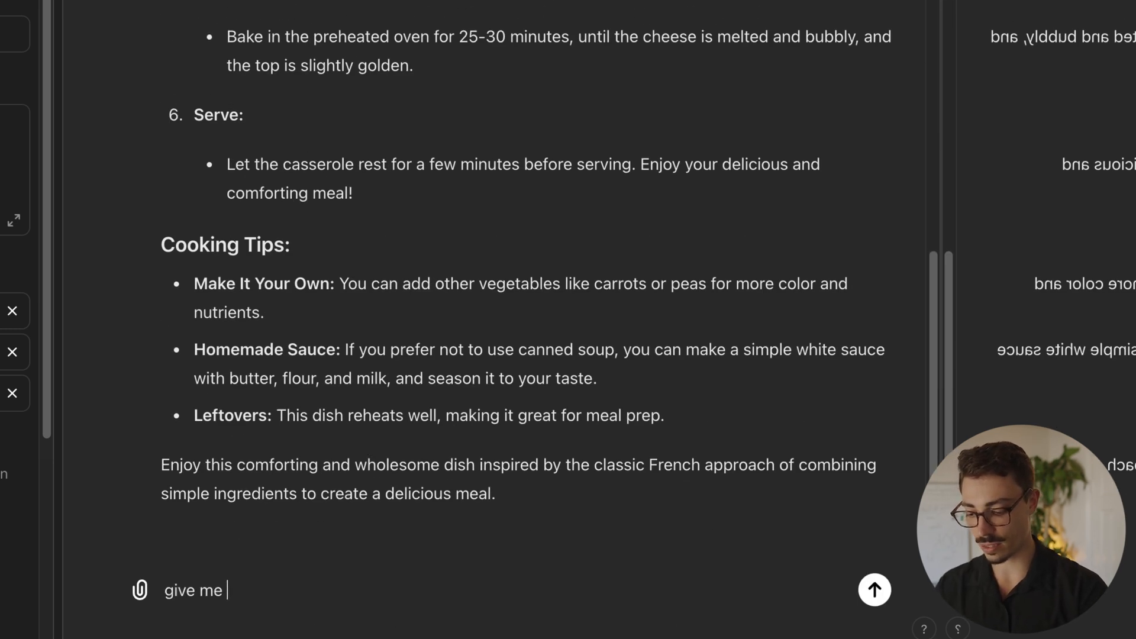
{"action": "type", "text": "3 more"}
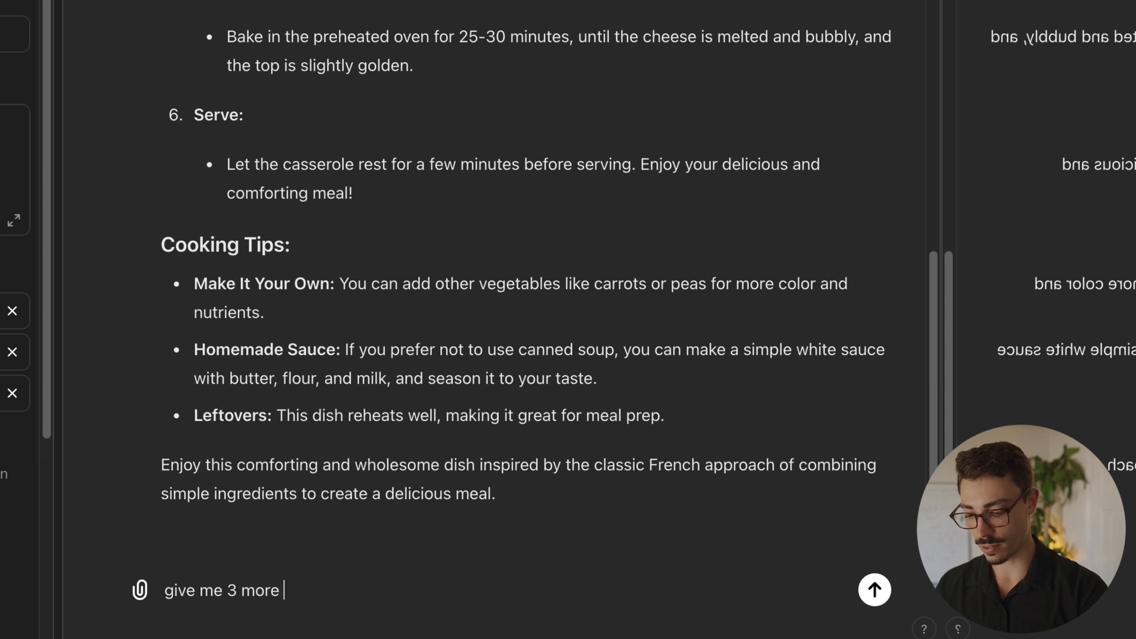
{"action": "left_click", "coordinate": [875, 590]}
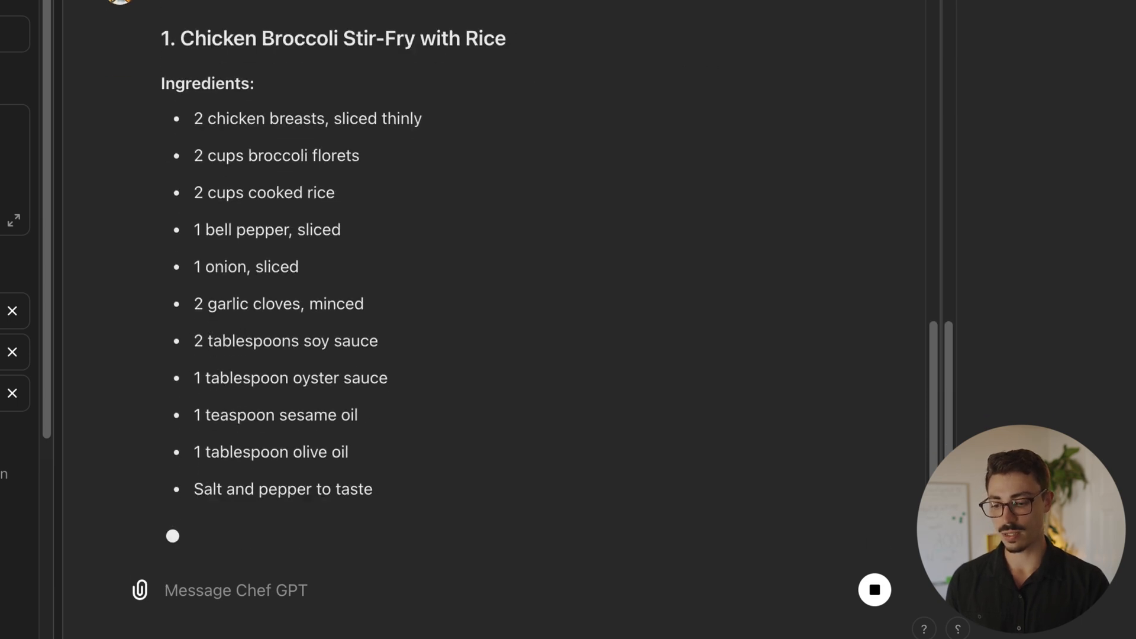
Scroll through the stir-fry, stuffed peppers and rice soup recipes
{"action": "scroll", "scroll_direction": "down", "scroll_amount": 3}
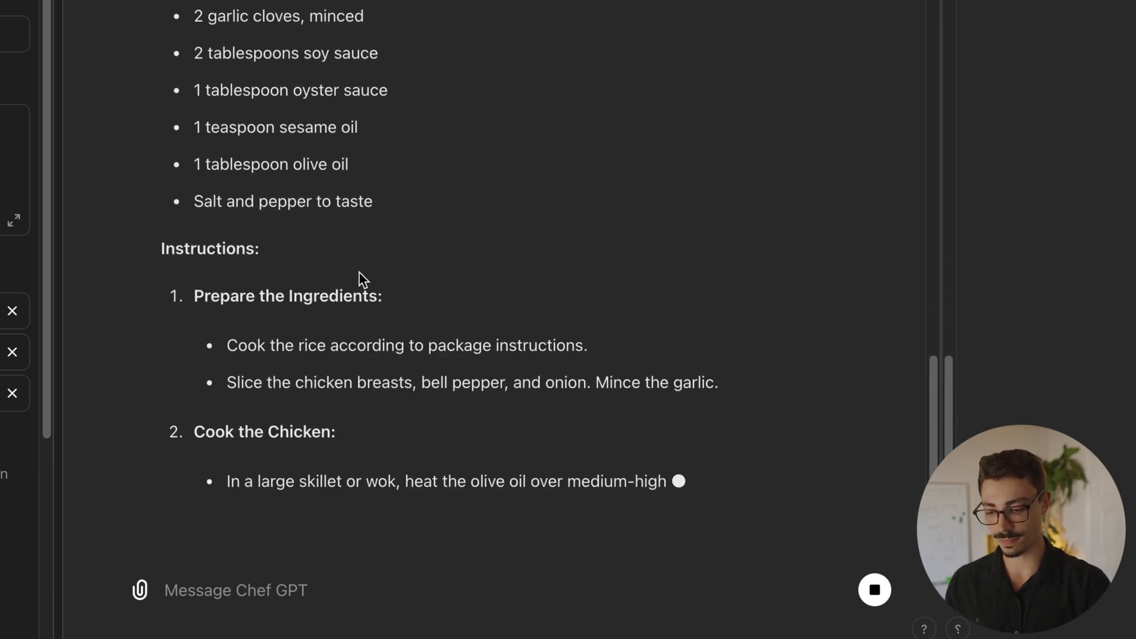
{"action": "scroll", "scroll_direction": "down", "scroll_amount": 3}
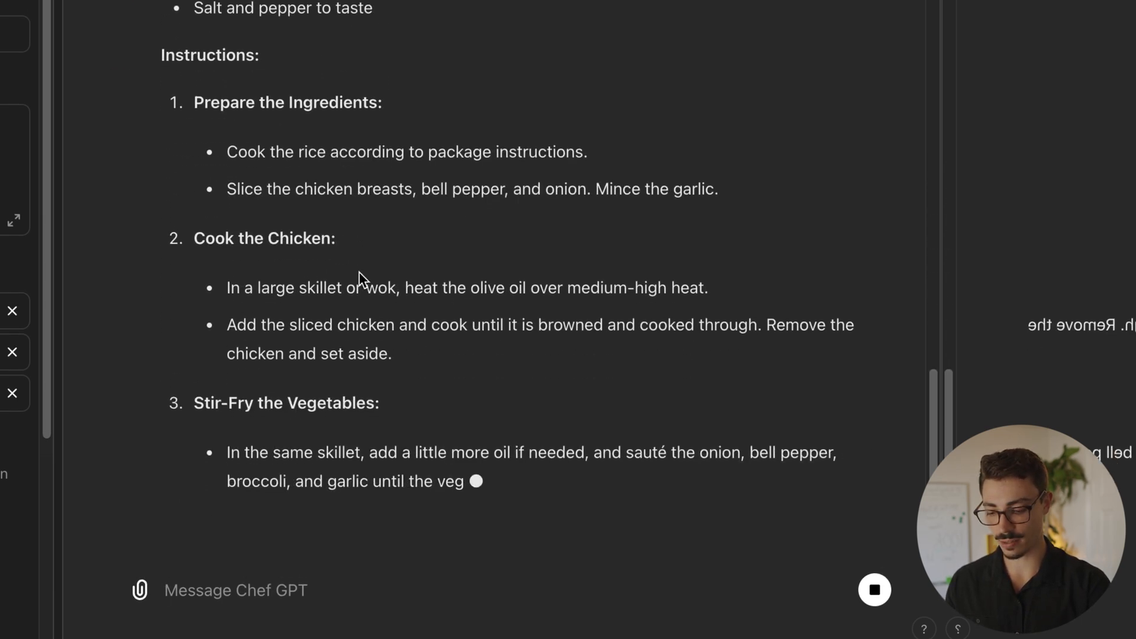
{"action": "scroll", "scroll_direction": "down", "scroll_amount": 3}
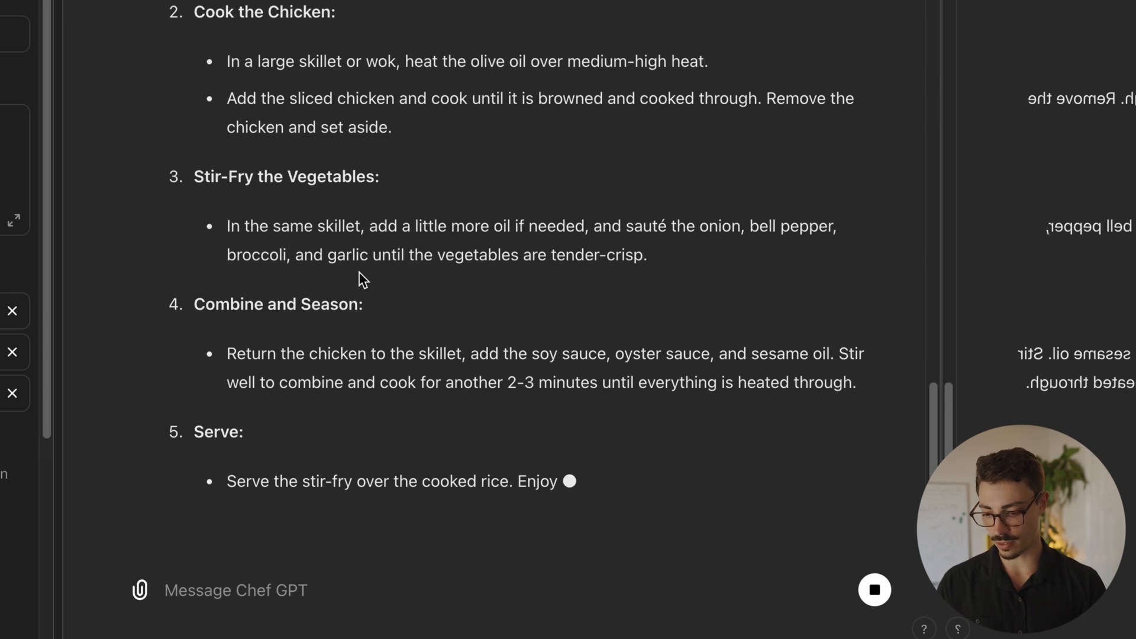
{"action": "scroll", "scroll_direction": "down", "scroll_amount": 3}
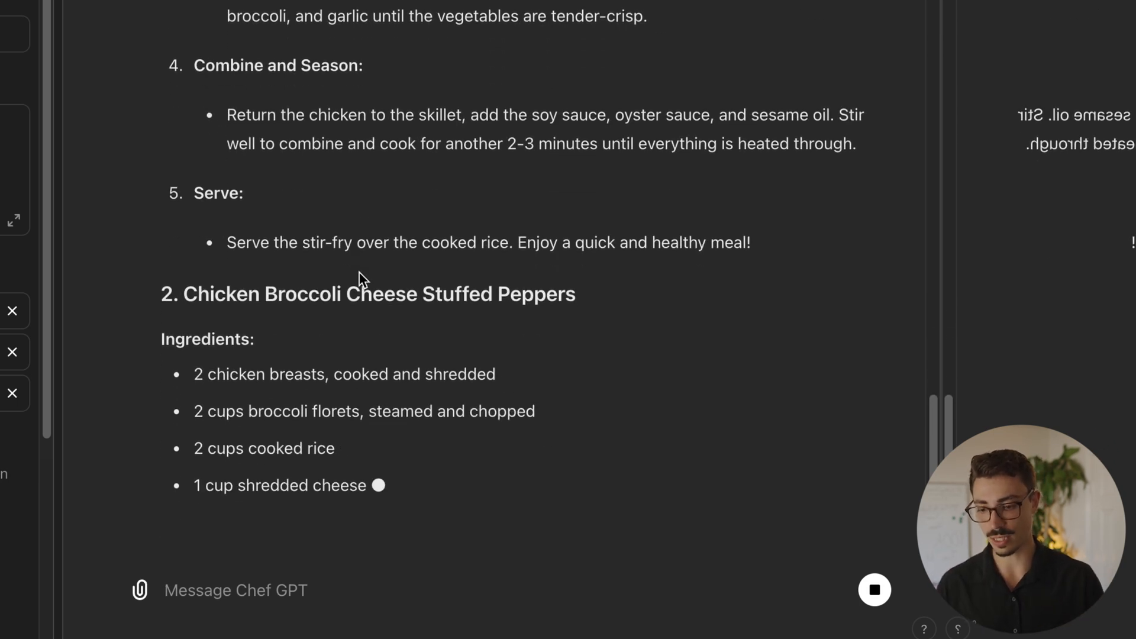
{"action": "scroll", "scroll_direction": "down", "scroll_amount": 3}
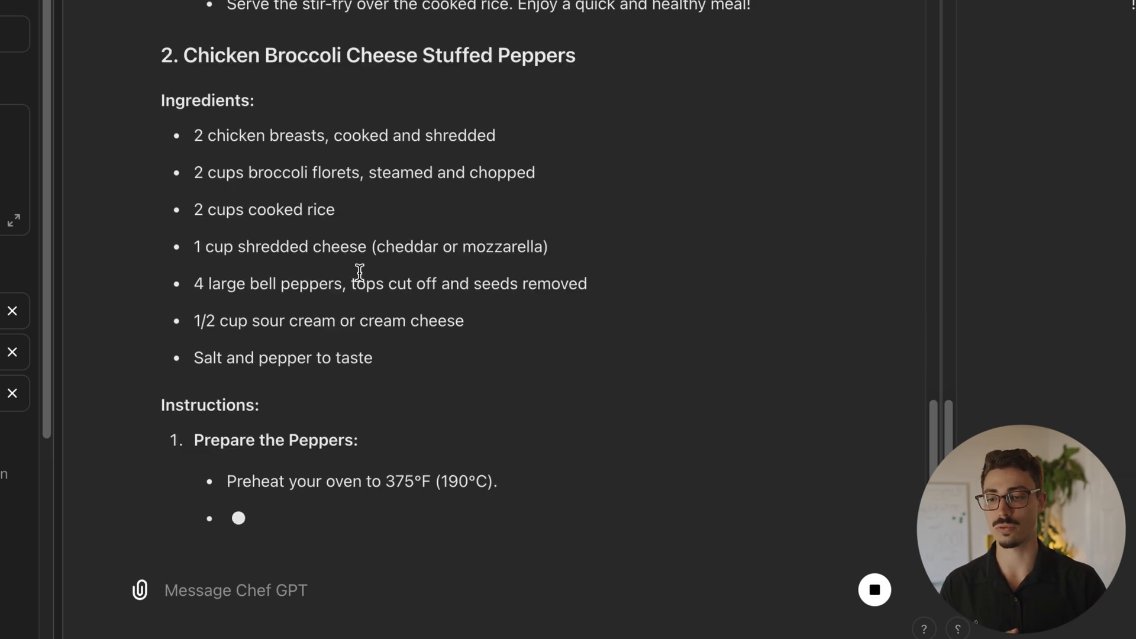
{"action": "scroll", "scroll_direction": "down", "scroll_amount": 3}
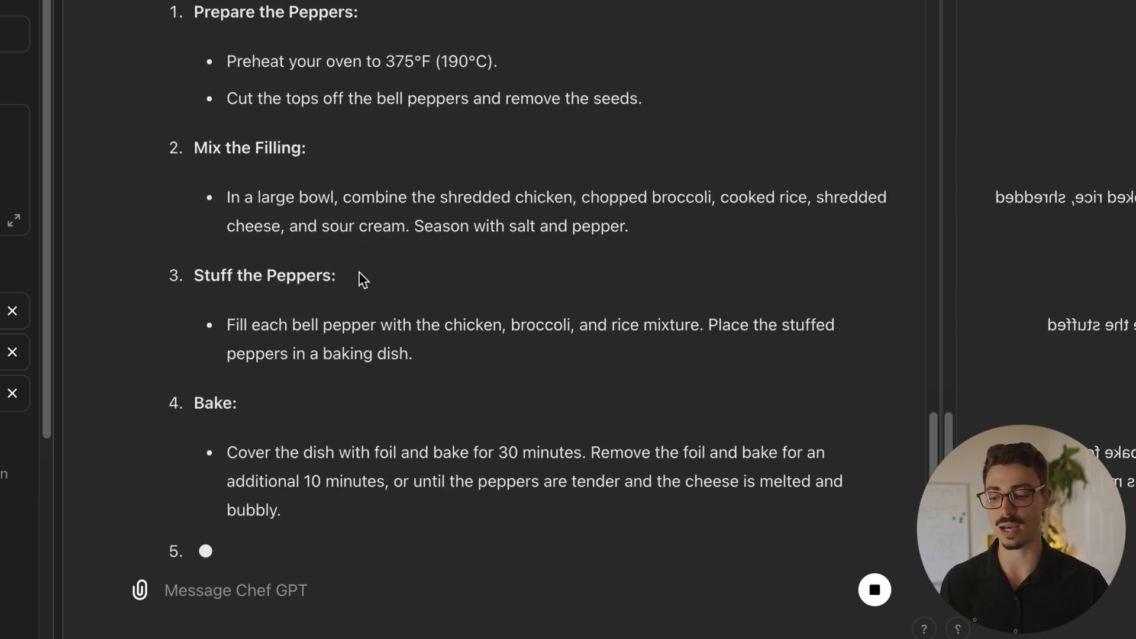
{"action": "scroll", "scroll_direction": "down", "scroll_amount": 3}
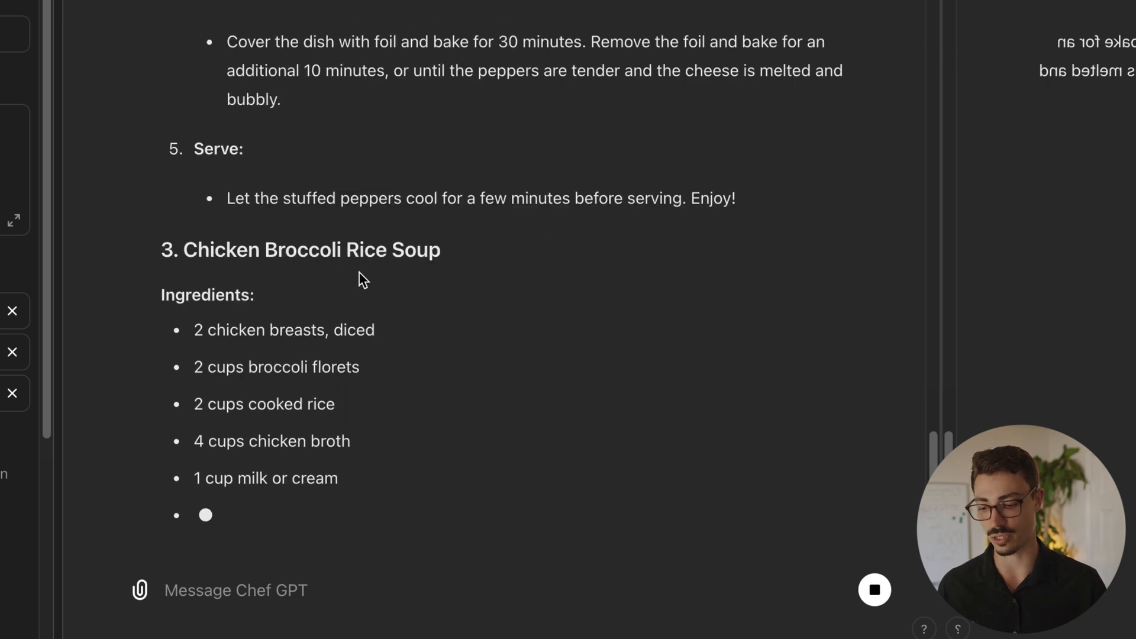
{"action": "scroll", "scroll_direction": "down", "scroll_amount": 3}
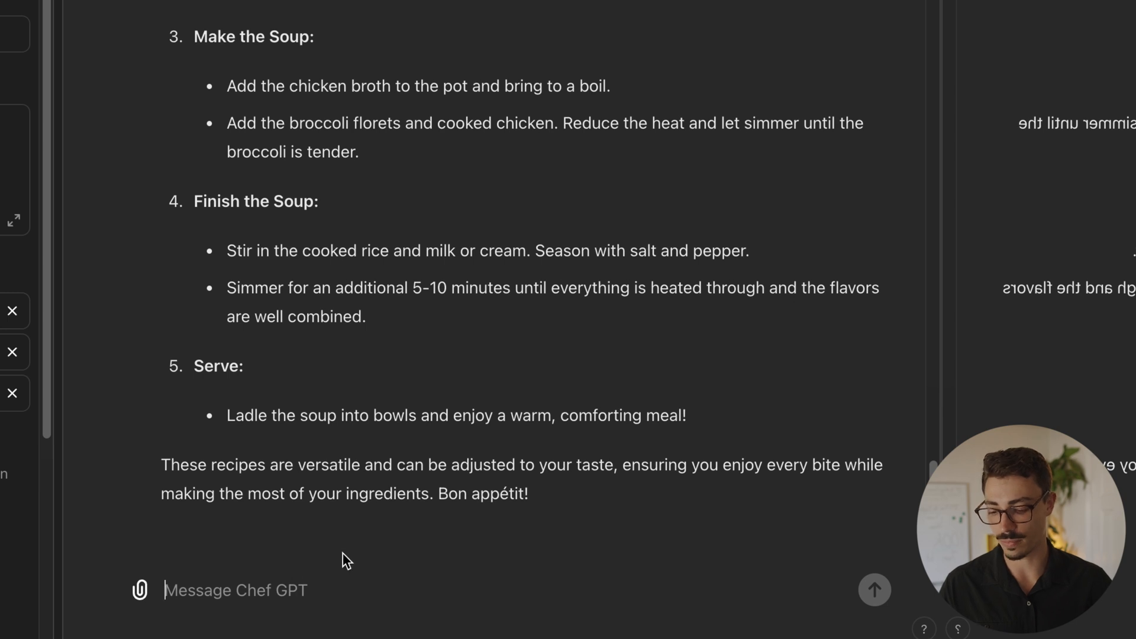
Ask Chef GPT "What's the key technique in making a perfect French roux?"
{"action": "type", "text": "What's the key technique in making a perfect French roux?"}
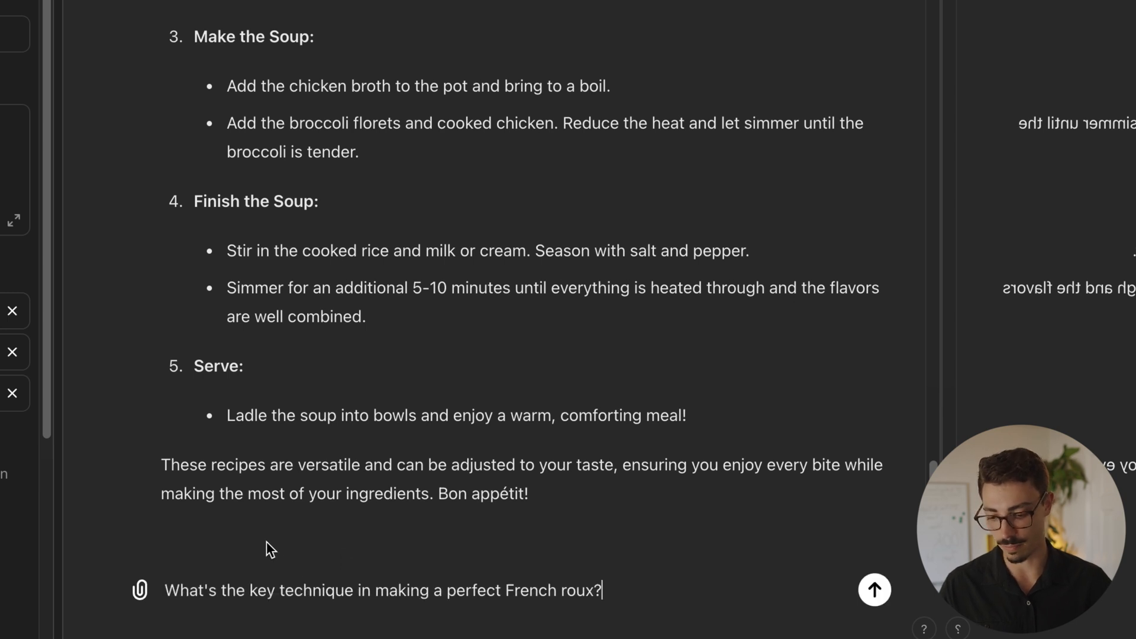
{"action": "mouse_move", "coordinate": [309, 539]}
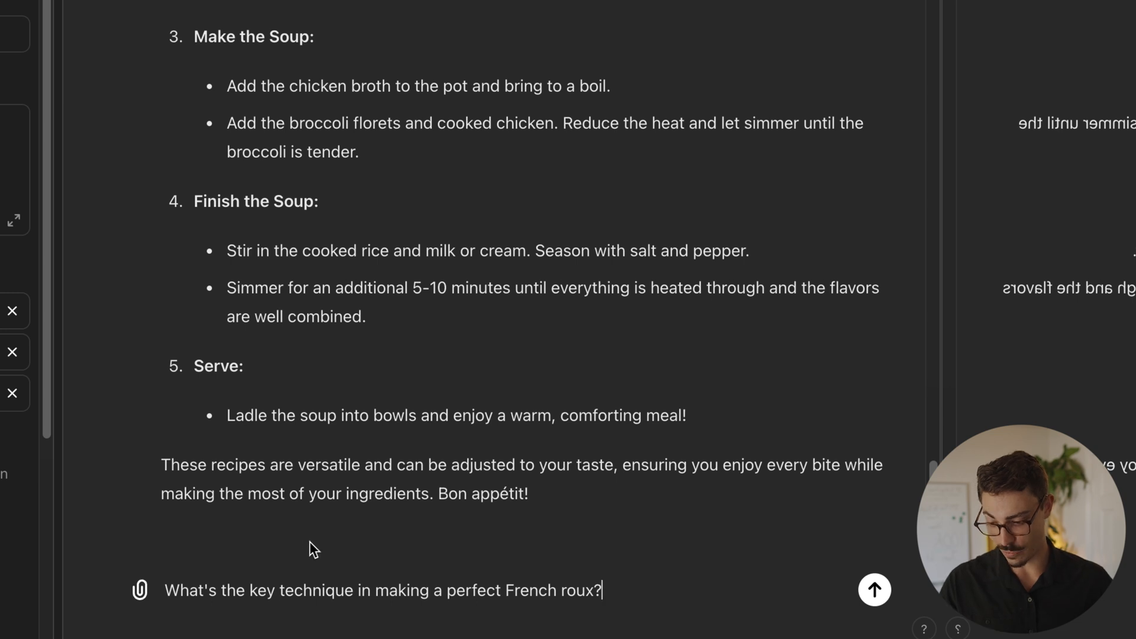
{"action": "mouse_move", "coordinate": [341, 544]}
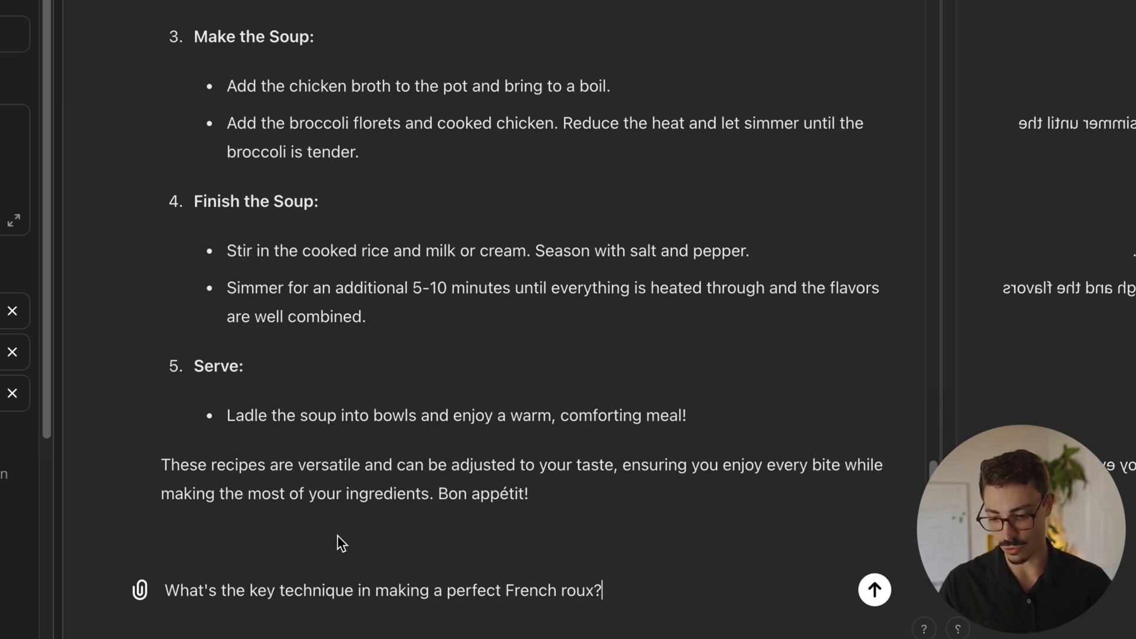
{"action": "left_click", "coordinate": [874, 590]}
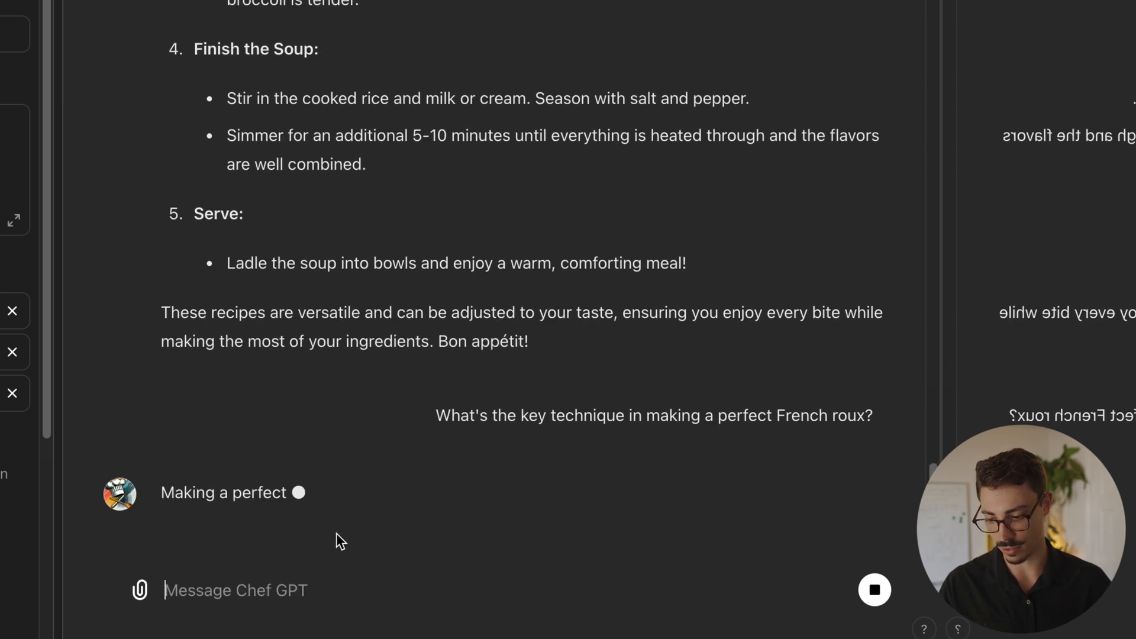